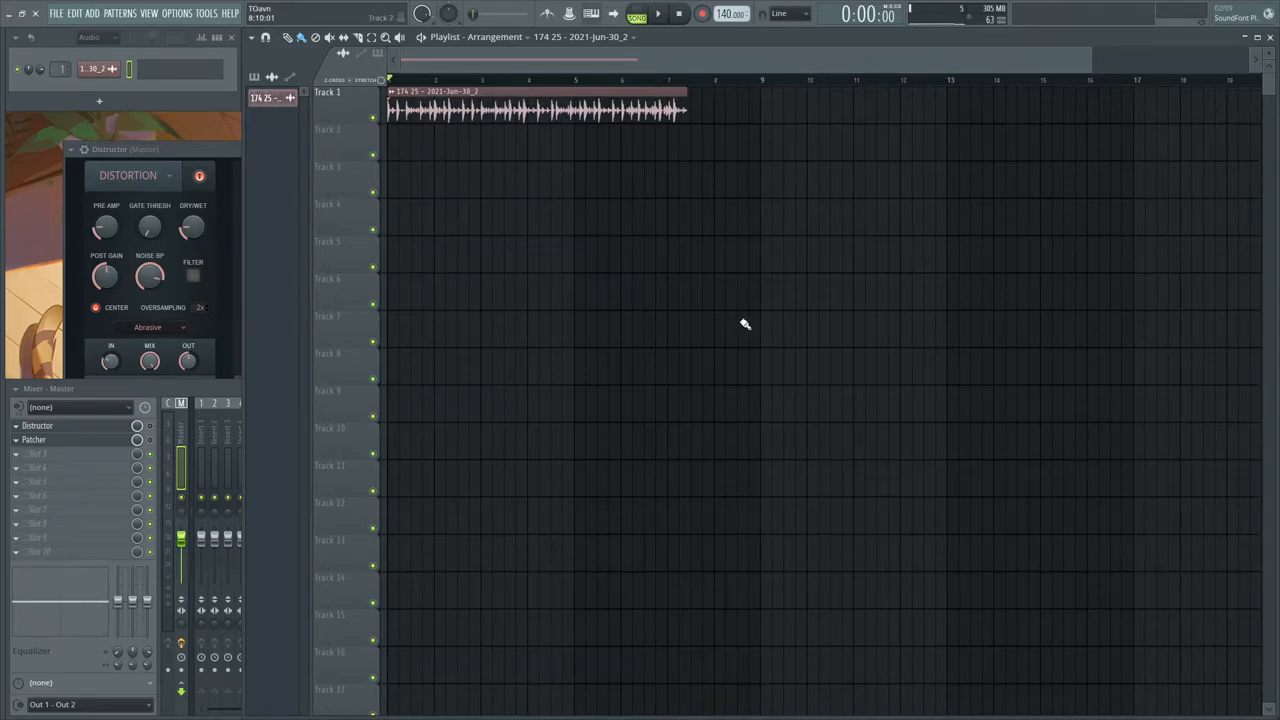
Show the Mixer and bring up the master track's Patcher routing map
{"action": "left_click", "coordinate": [658, 12]}
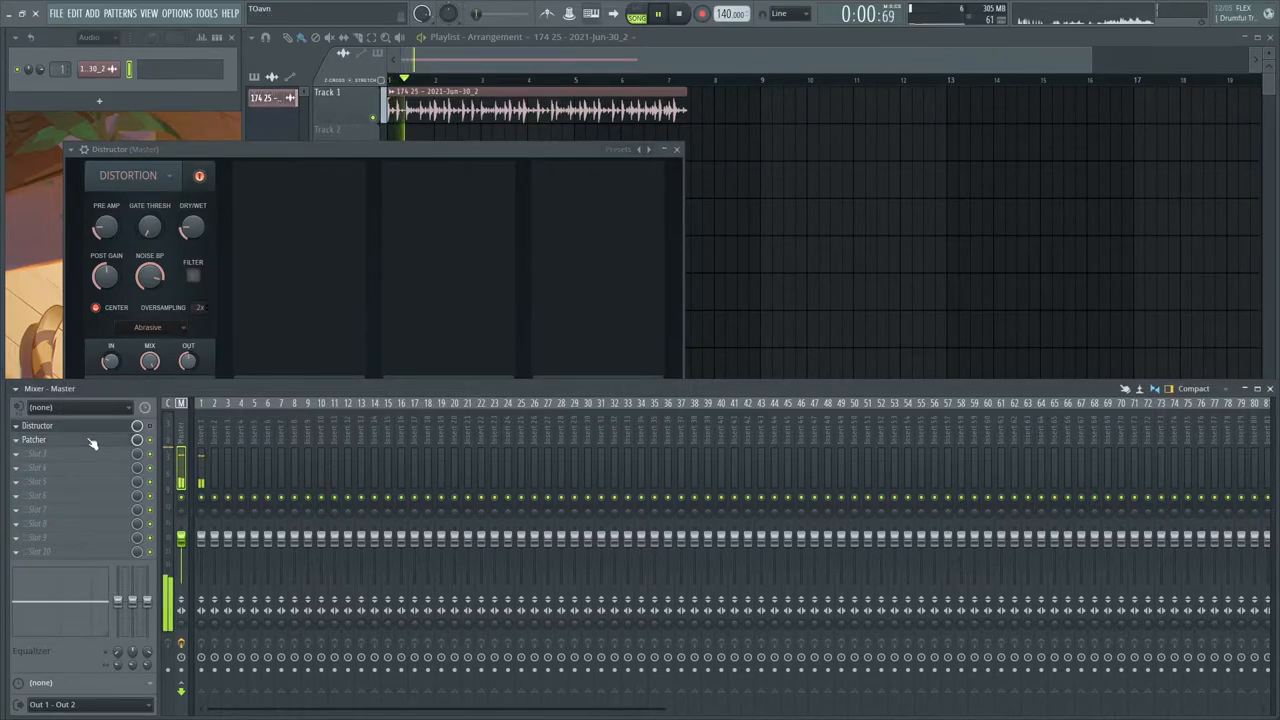
{"action": "left_click", "coordinate": [32, 440]}
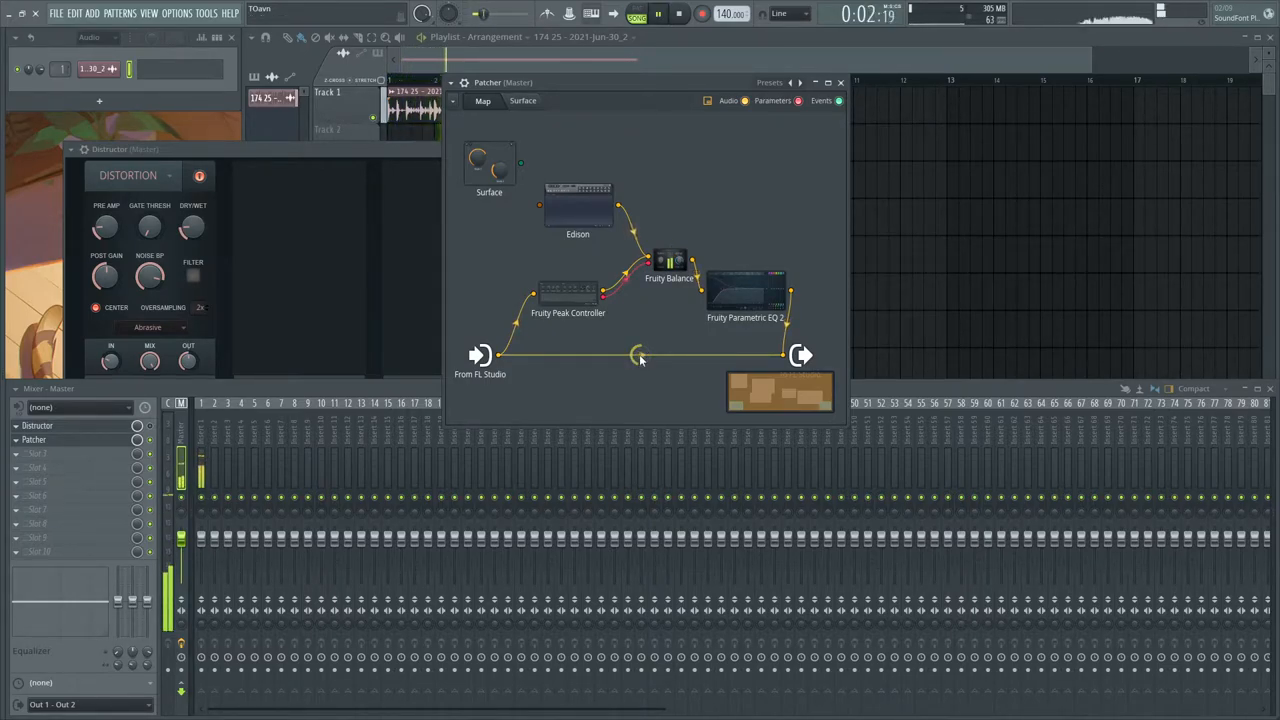
{"action": "left_click", "coordinate": [680, 12]}
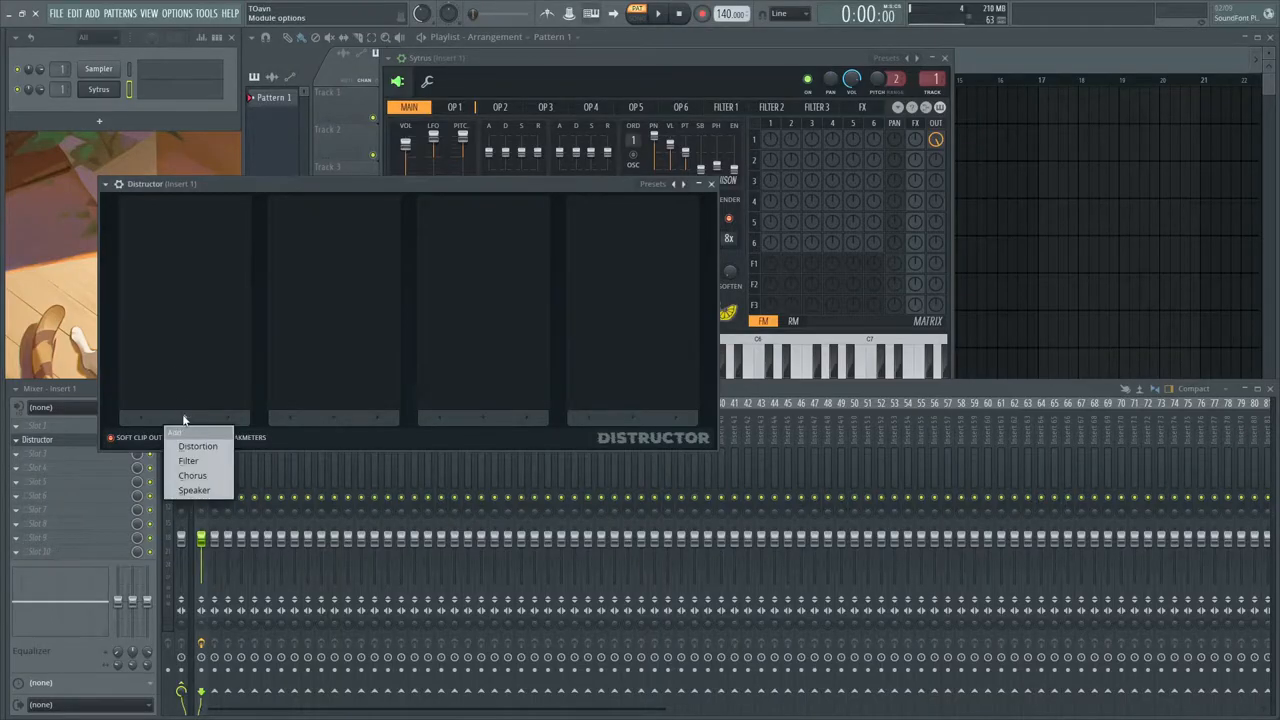
Add a Distortion module set to Abrasive and lower its Dry/Wet mix
{"action": "left_click", "coordinate": [198, 446]}
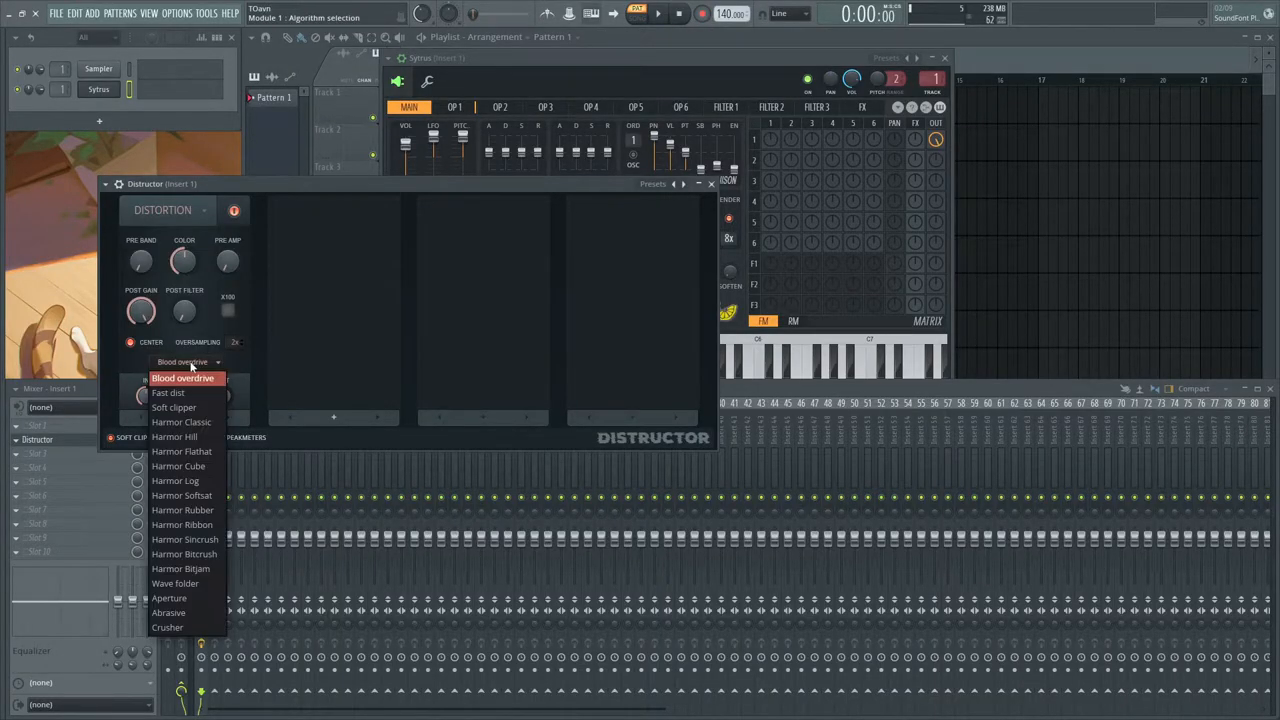
{"action": "left_click", "coordinate": [168, 612]}
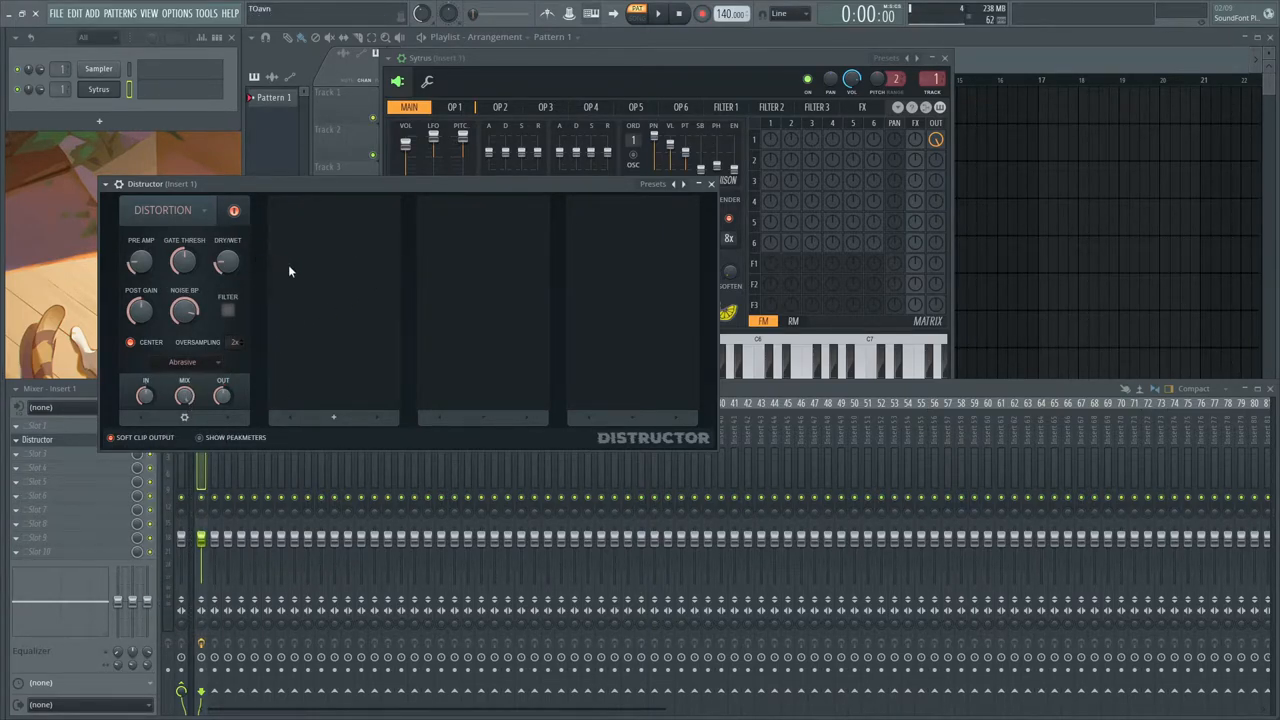
{"action": "left_click_drag", "start_coordinate": [184, 260], "coordinate": [184, 260]}
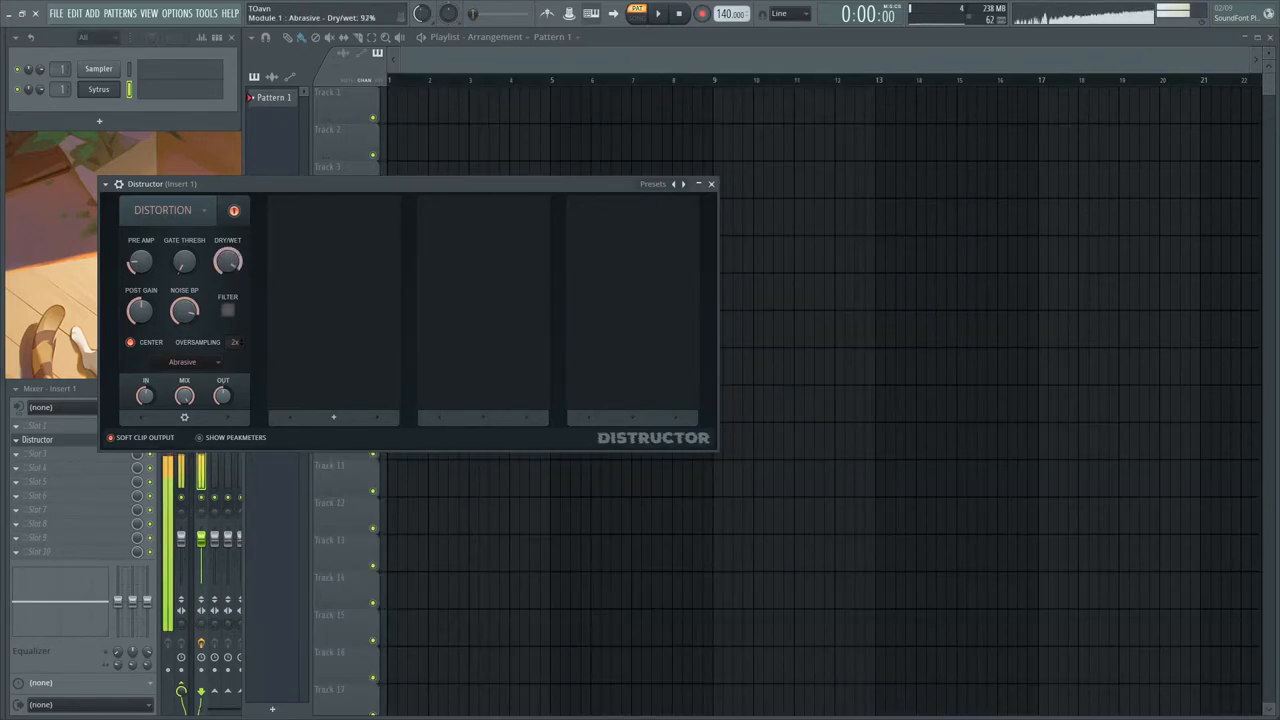
Enable the distortion's filter and raise the noise band-pass amount, fine-tuning Dry/Wet
{"action": "left_click_drag", "start_coordinate": [228, 260], "coordinate": [240, 280]}
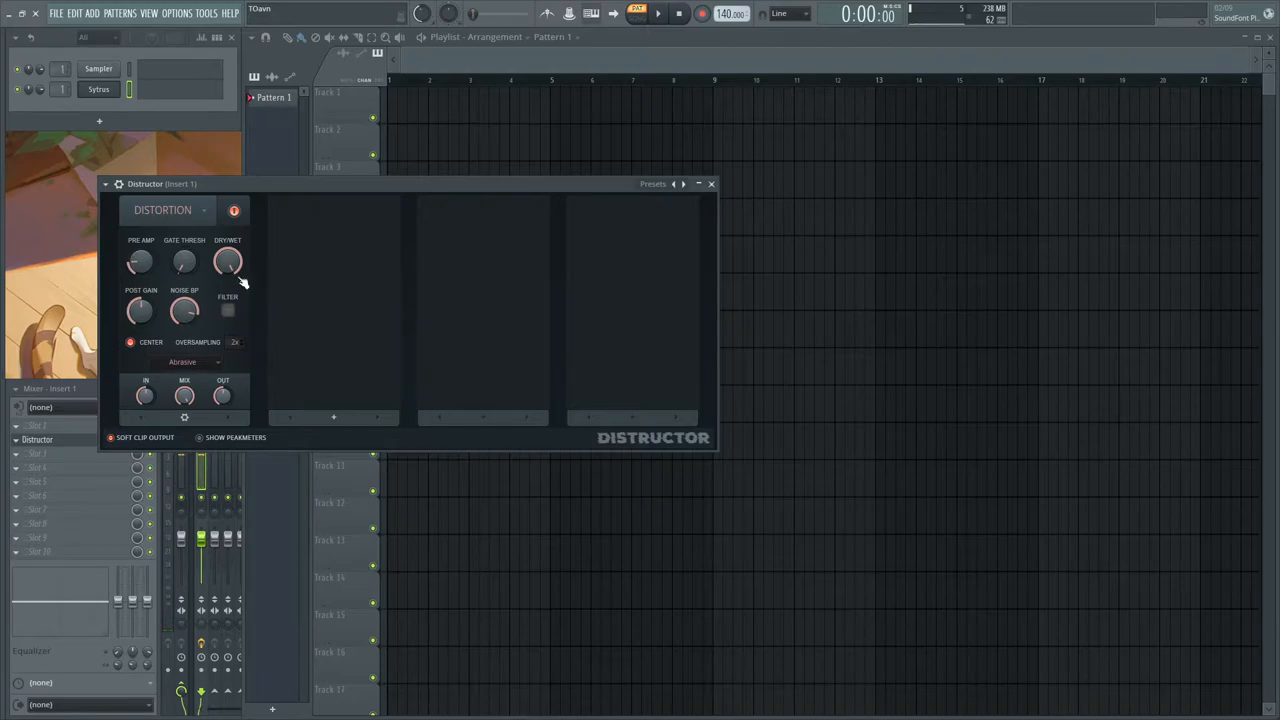
{"action": "mouse_move", "coordinate": [904, 104]}
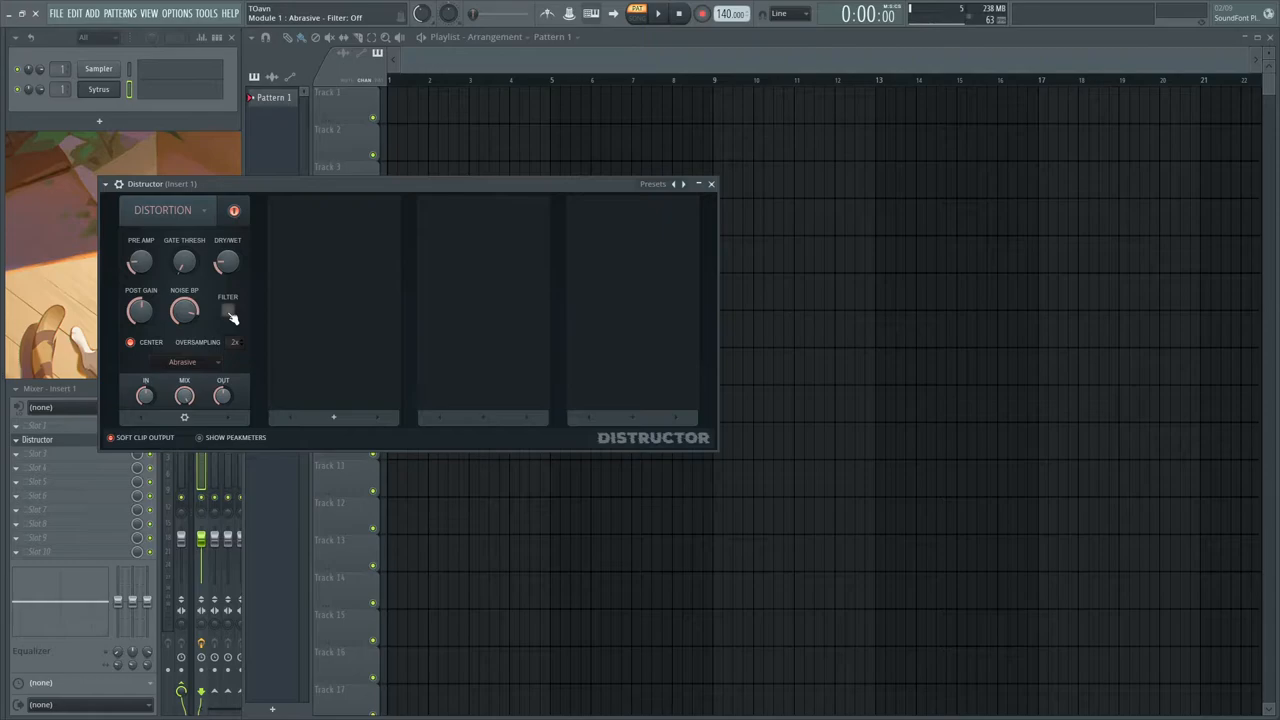
{"action": "left_click", "coordinate": [228, 310]}
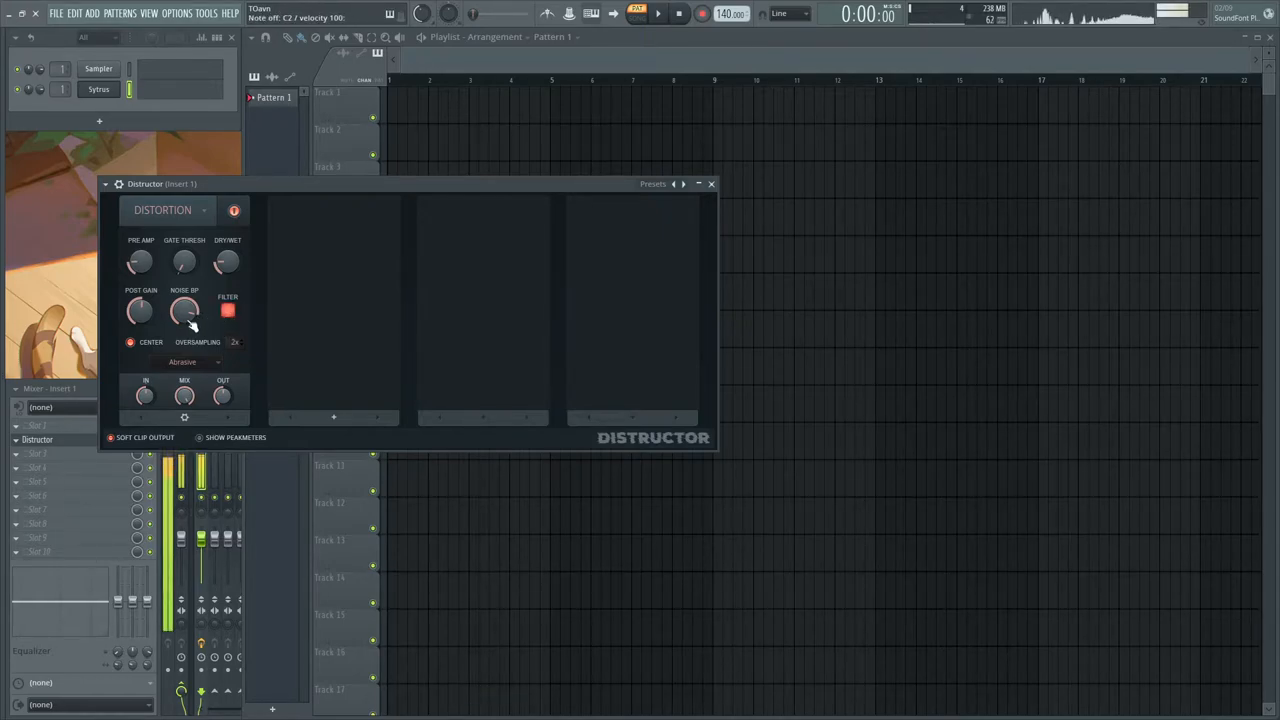
{"action": "left_click_drag", "start_coordinate": [184, 312], "coordinate": [184, 300]}
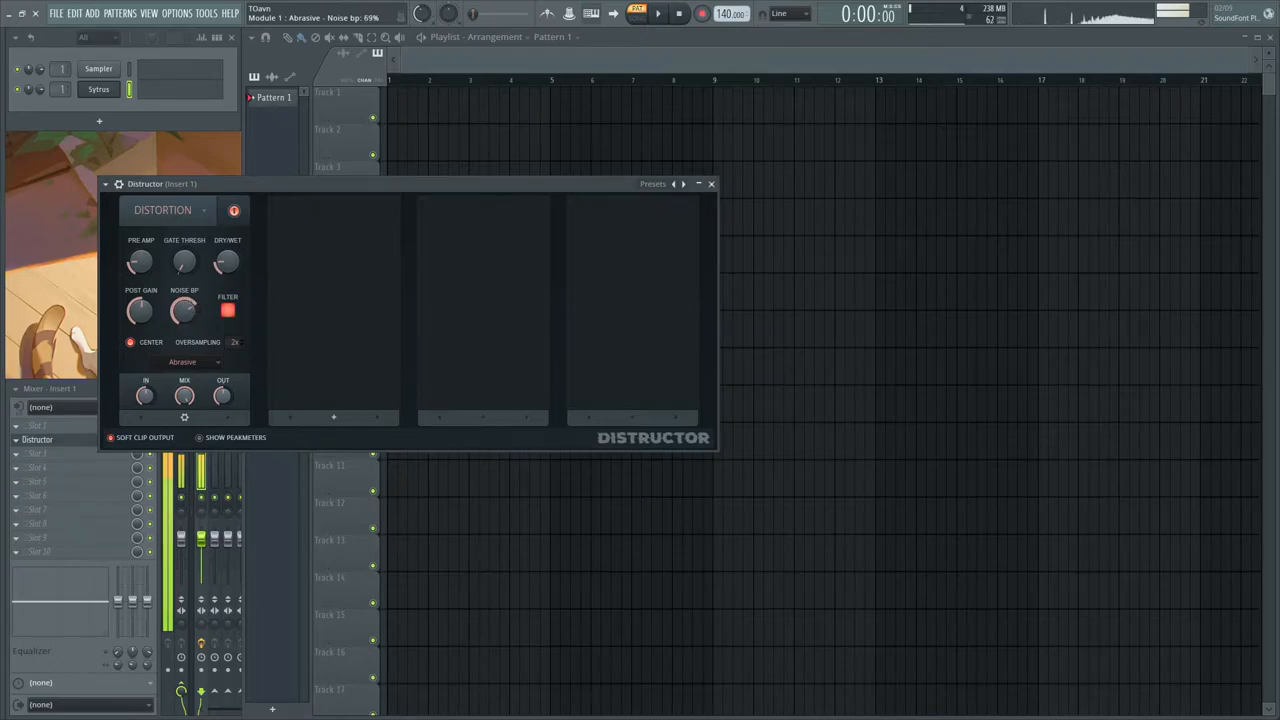
{"action": "left_click_drag", "start_coordinate": [228, 260], "coordinate": [228, 250]}
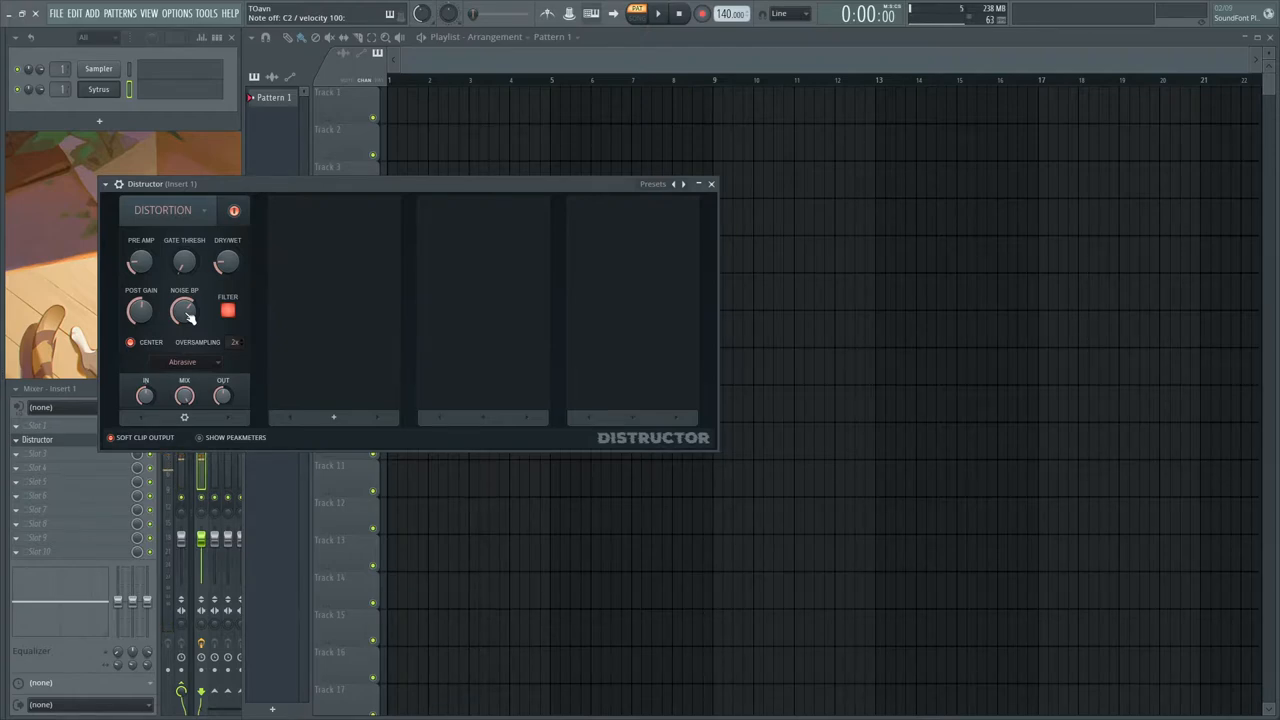
{"action": "left_click_drag", "start_coordinate": [184, 310], "coordinate": [184, 300]}
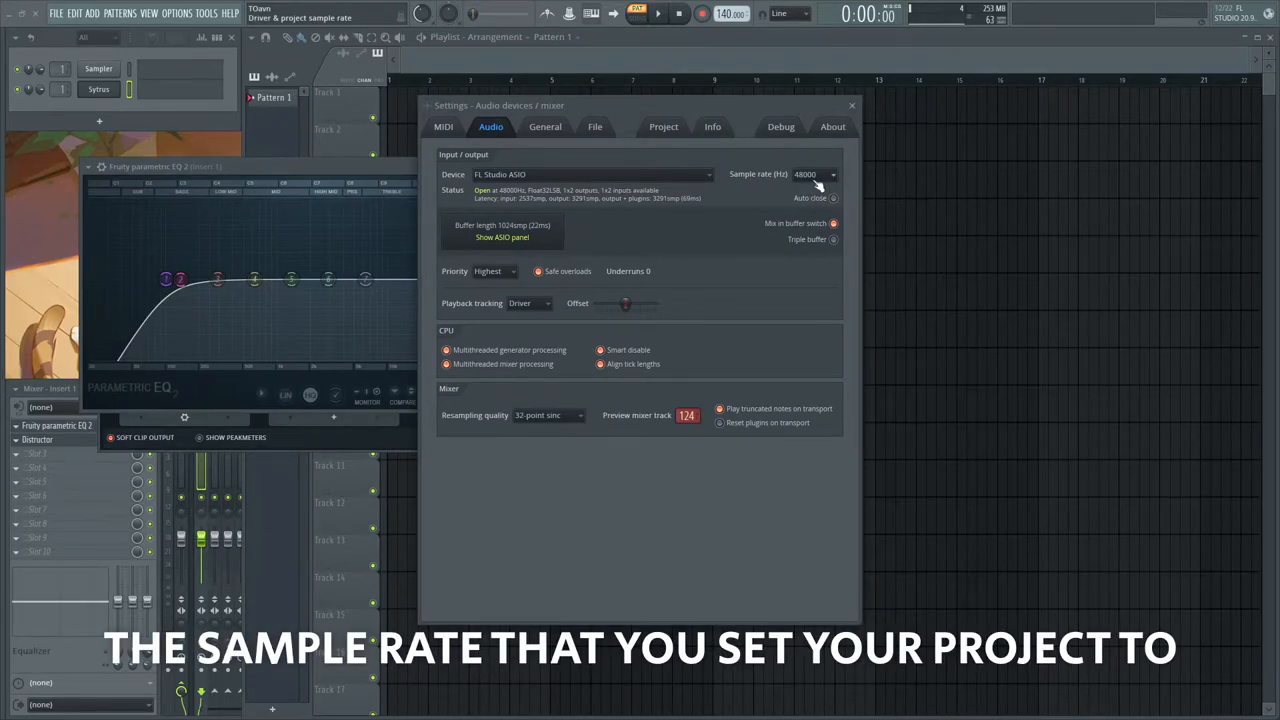
{"action": "mouse_move", "coordinate": [736, 176]}
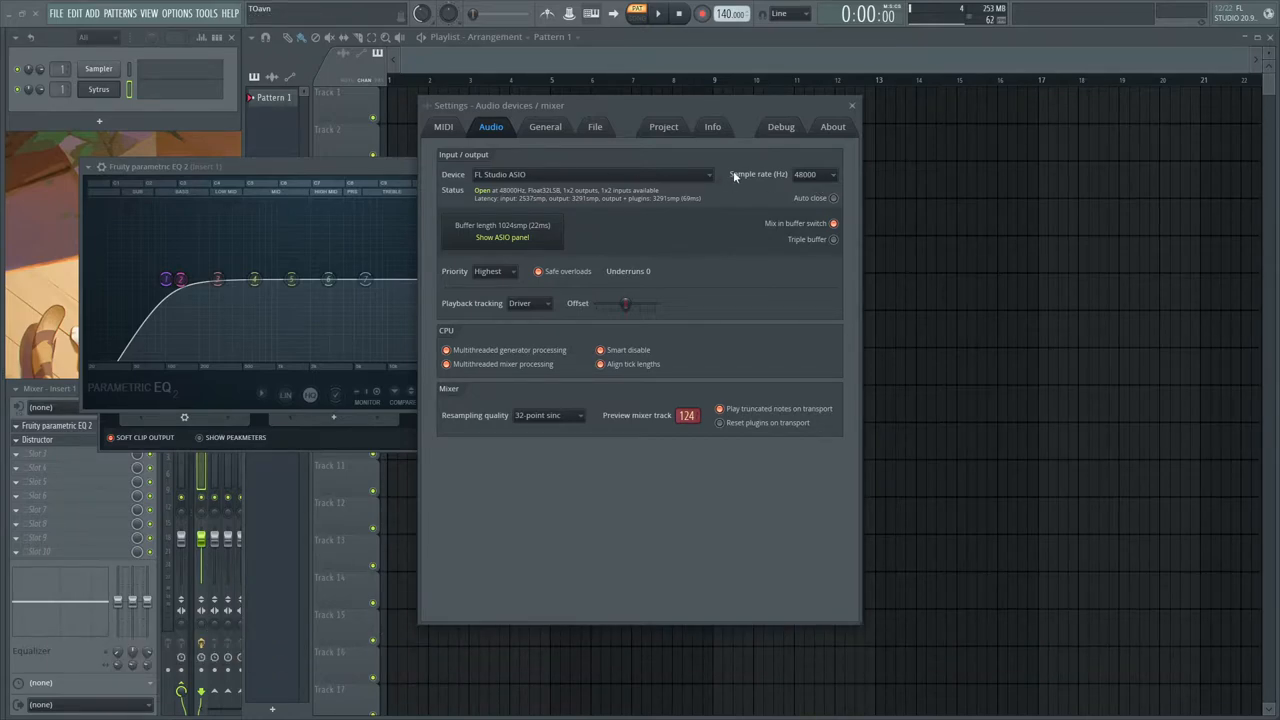
{"action": "mouse_move", "coordinate": [1184, 88]}
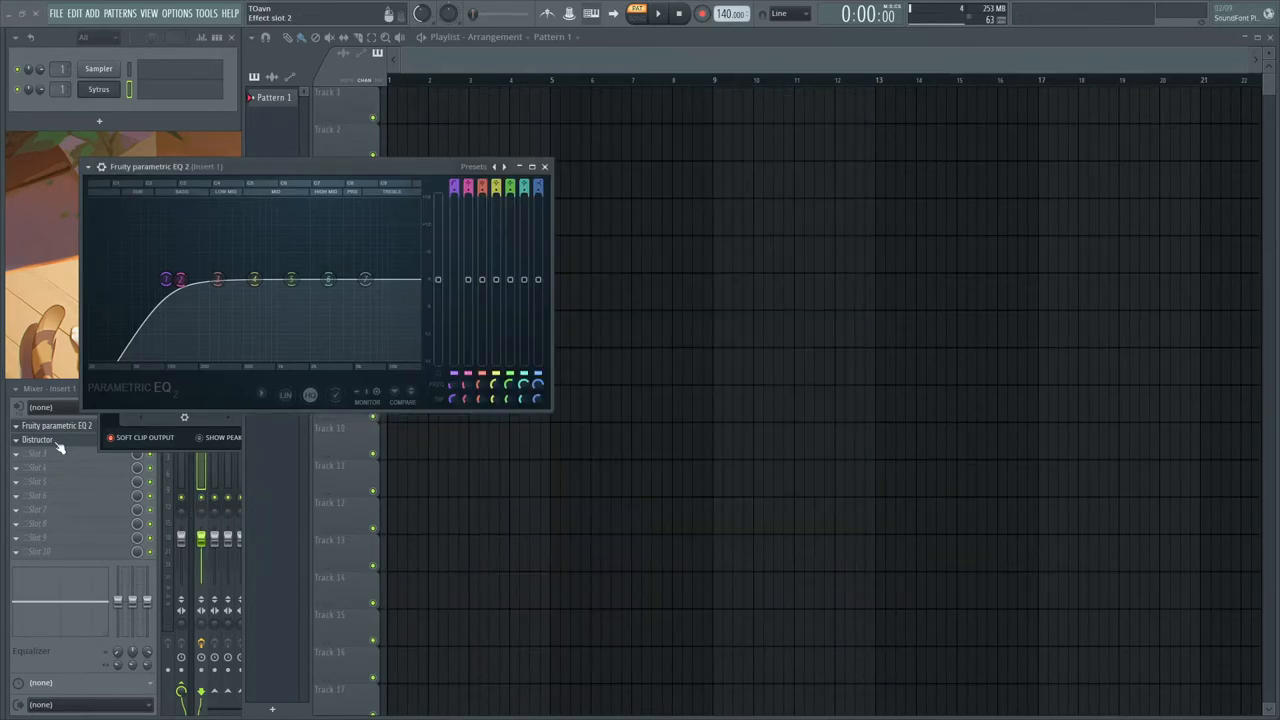
Reopen the Distructor effect from its mixer slot
{"action": "left_click", "coordinate": [38, 440]}
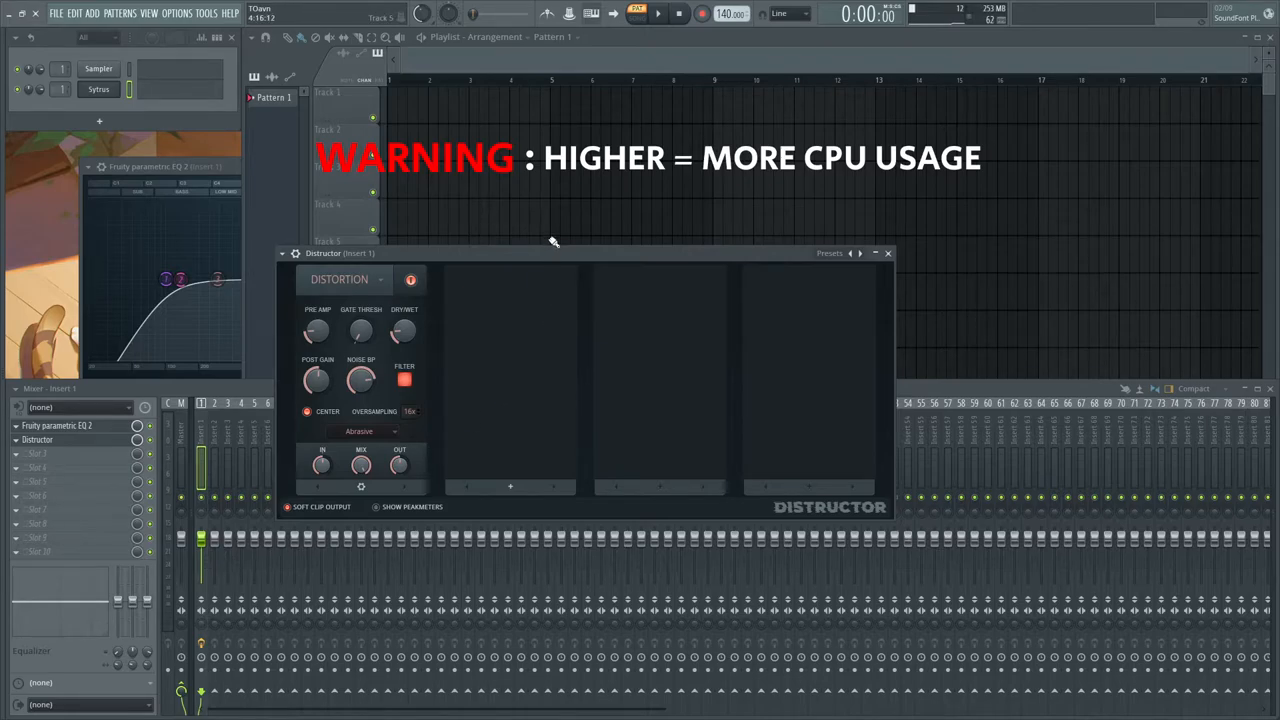
{"action": "mouse_move", "coordinate": [612, 206]}
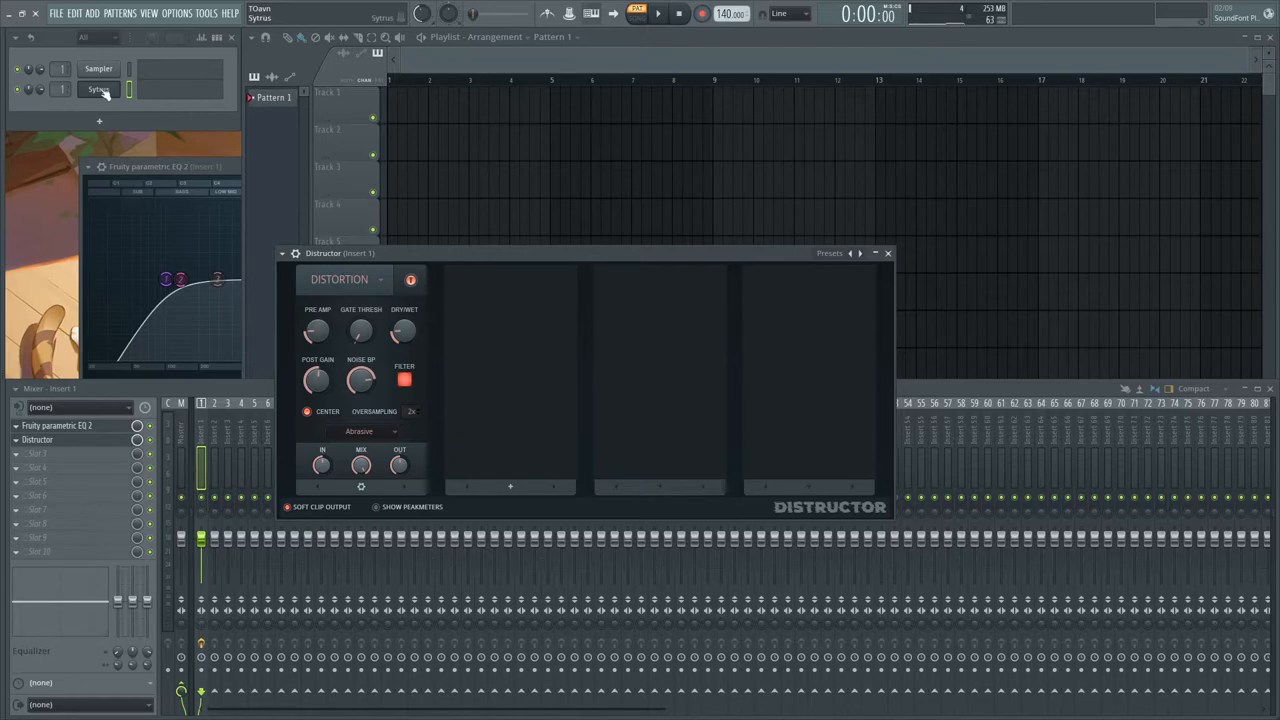
Play the synth channel and switch the distortion's filter off to compare
{"action": "left_click", "coordinate": [98, 88]}
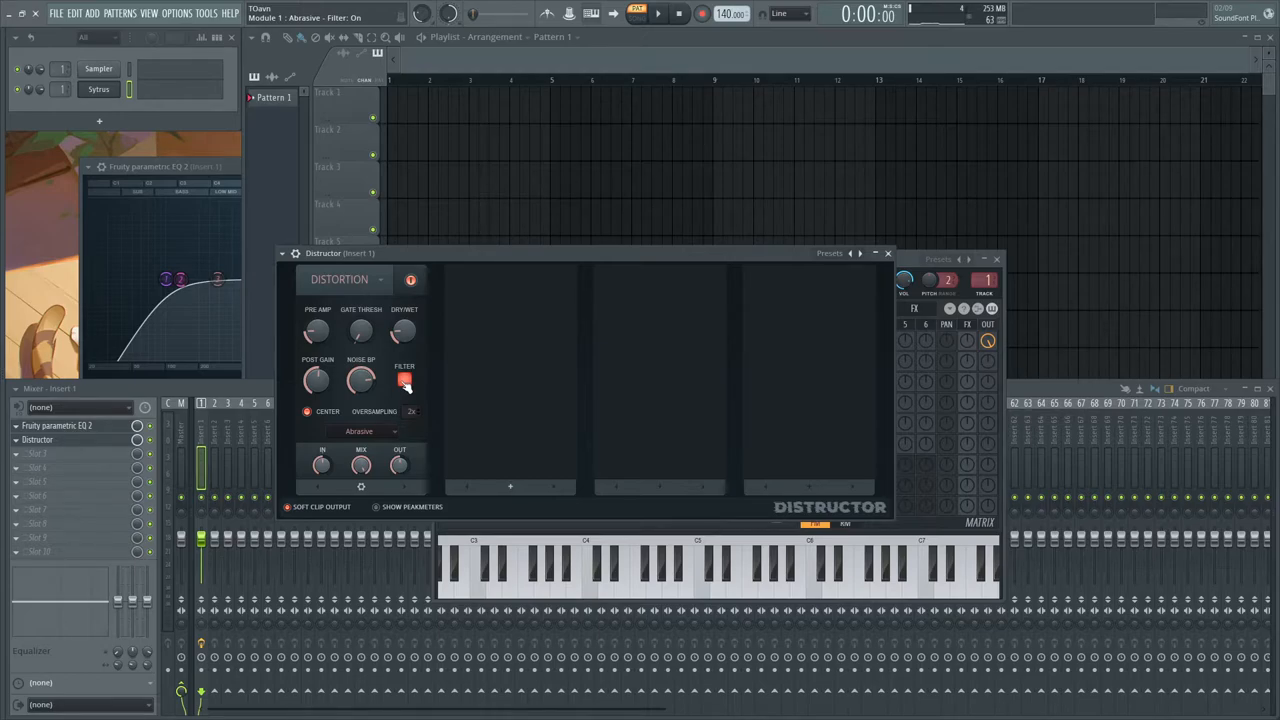
{"action": "left_click", "coordinate": [404, 384]}
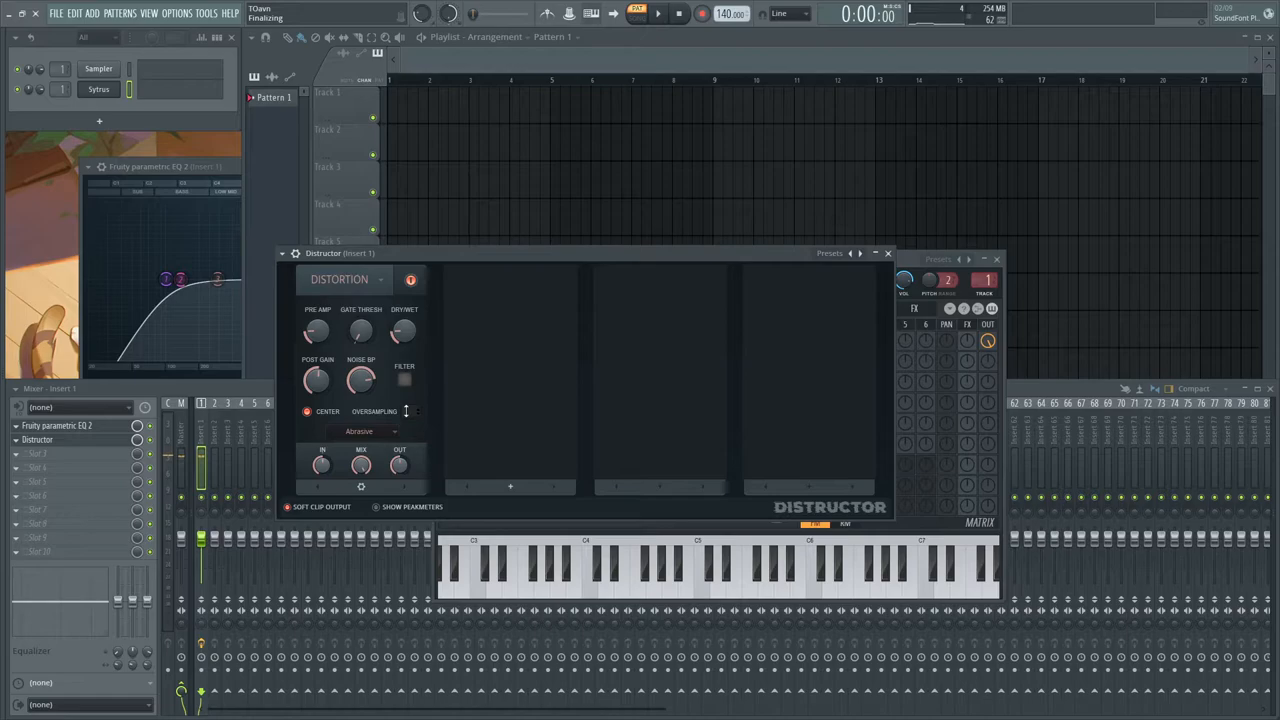
{"action": "left_click", "coordinate": [620, 580]}
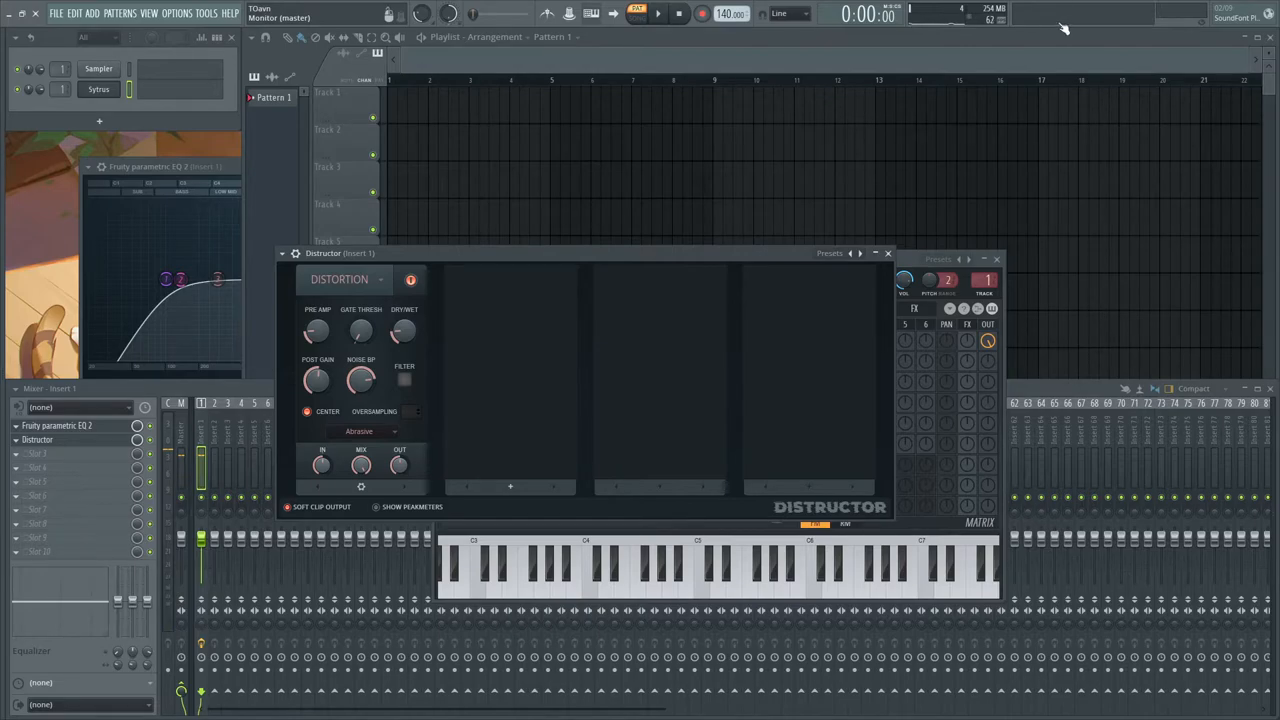
{"action": "left_click", "coordinate": [588, 576]}
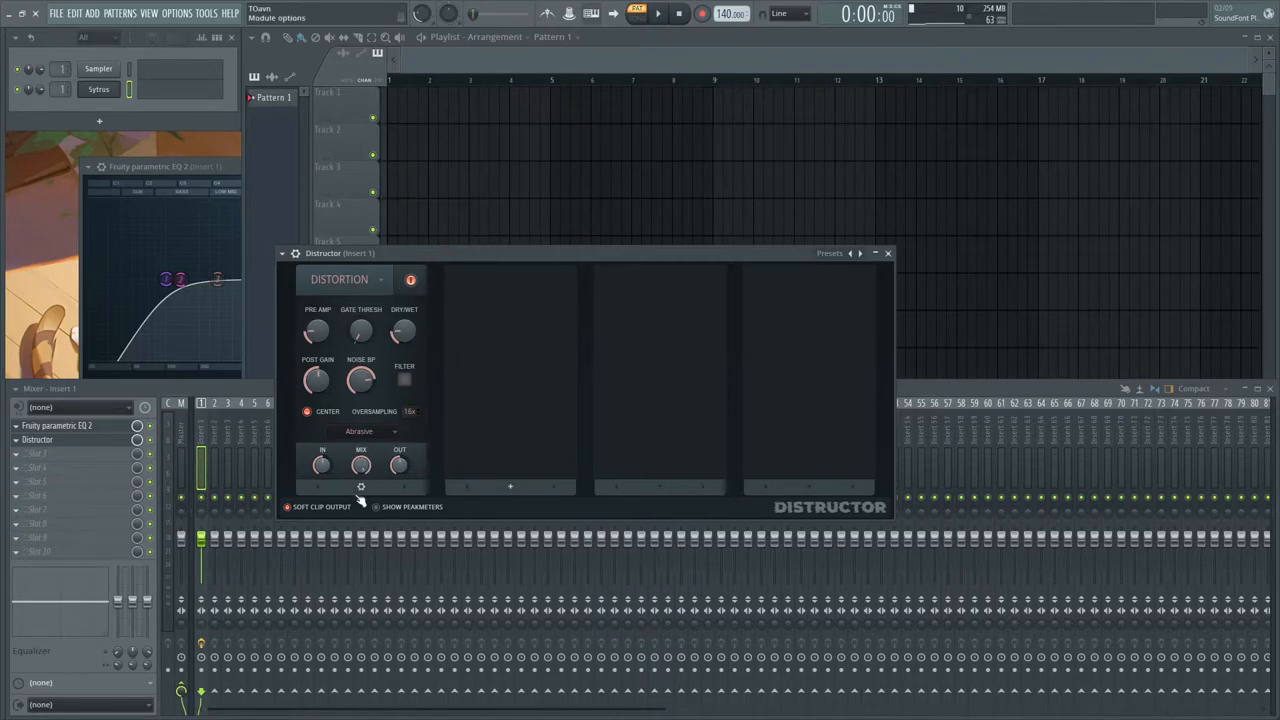
{"action": "mouse_move", "coordinate": [488, 482]}
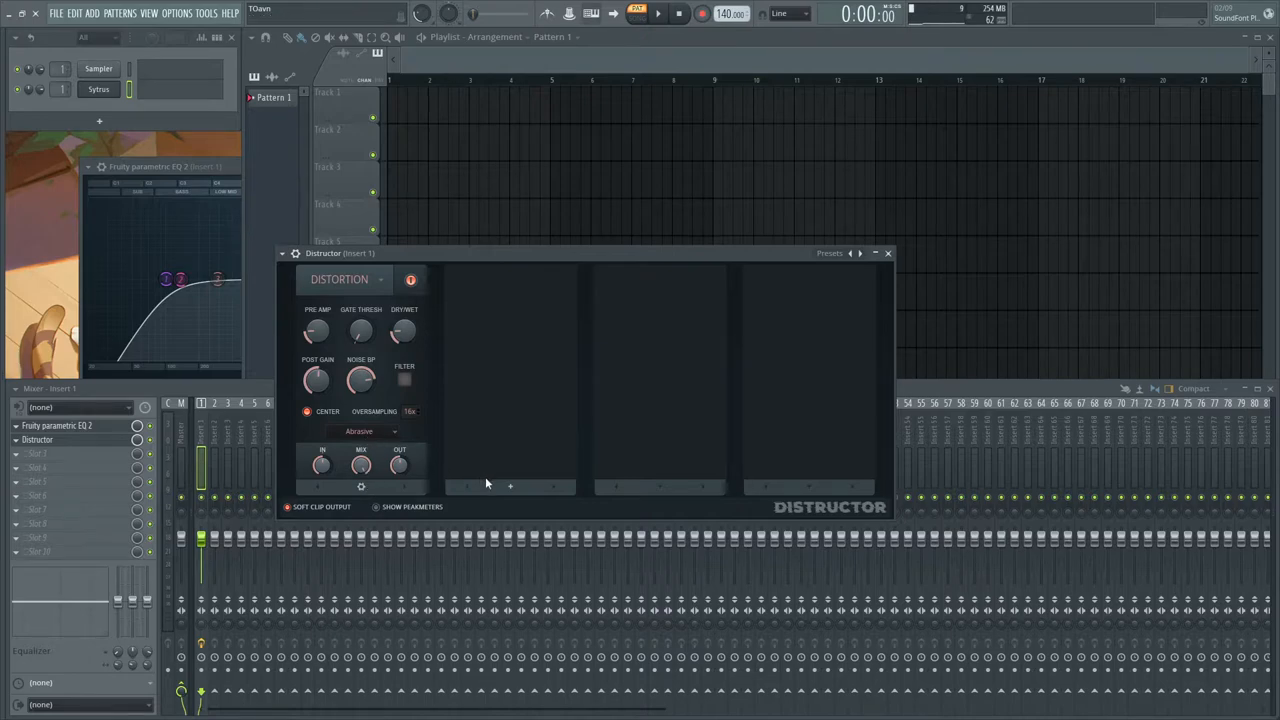
{"action": "left_click", "coordinate": [510, 488]}
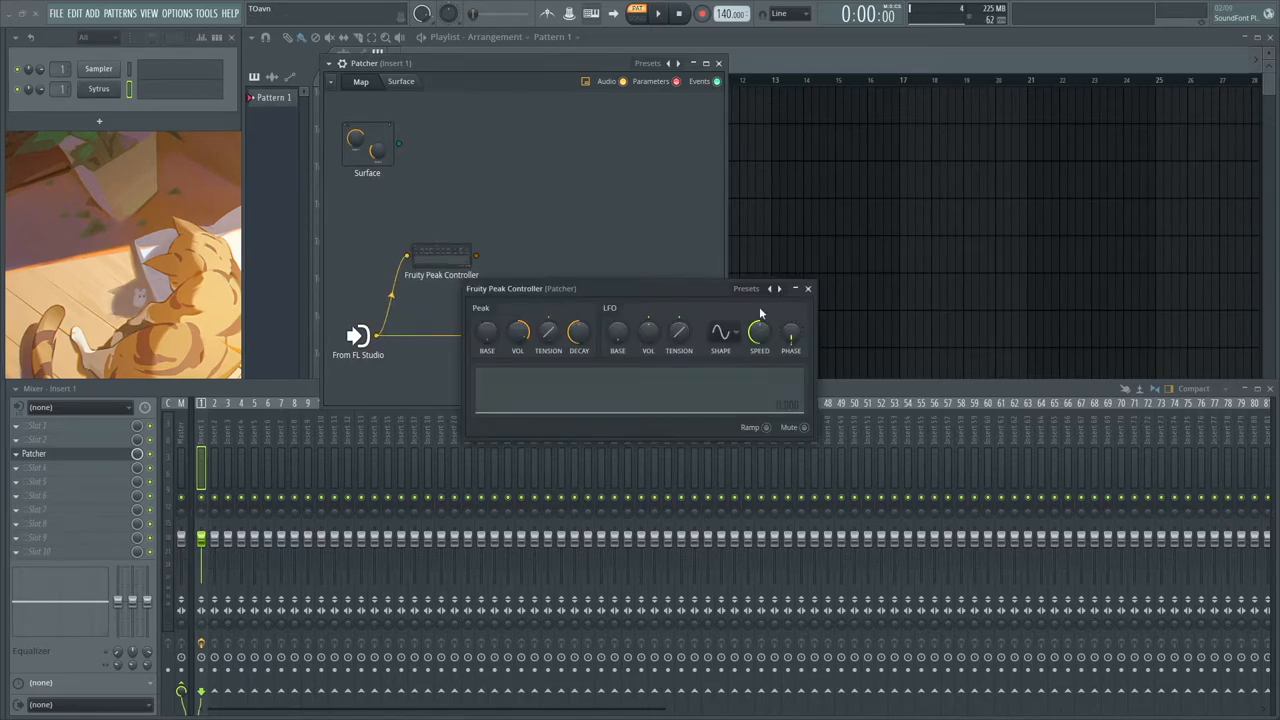
Wire Peak Controller into Fruity Balance and bring up both plugins' settings
{"action": "left_click_drag", "start_coordinate": [520, 288], "coordinate": [580, 250]}
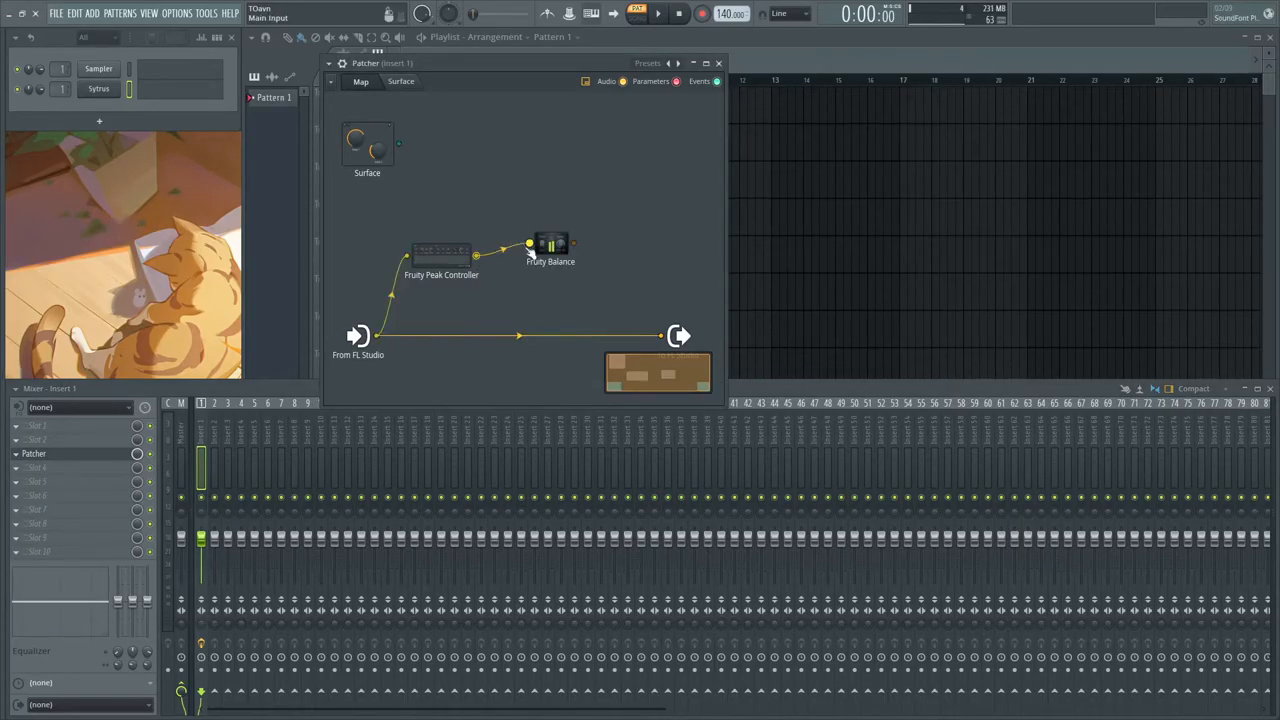
{"action": "left_click_drag", "start_coordinate": [552, 244], "coordinate": [544, 264]}
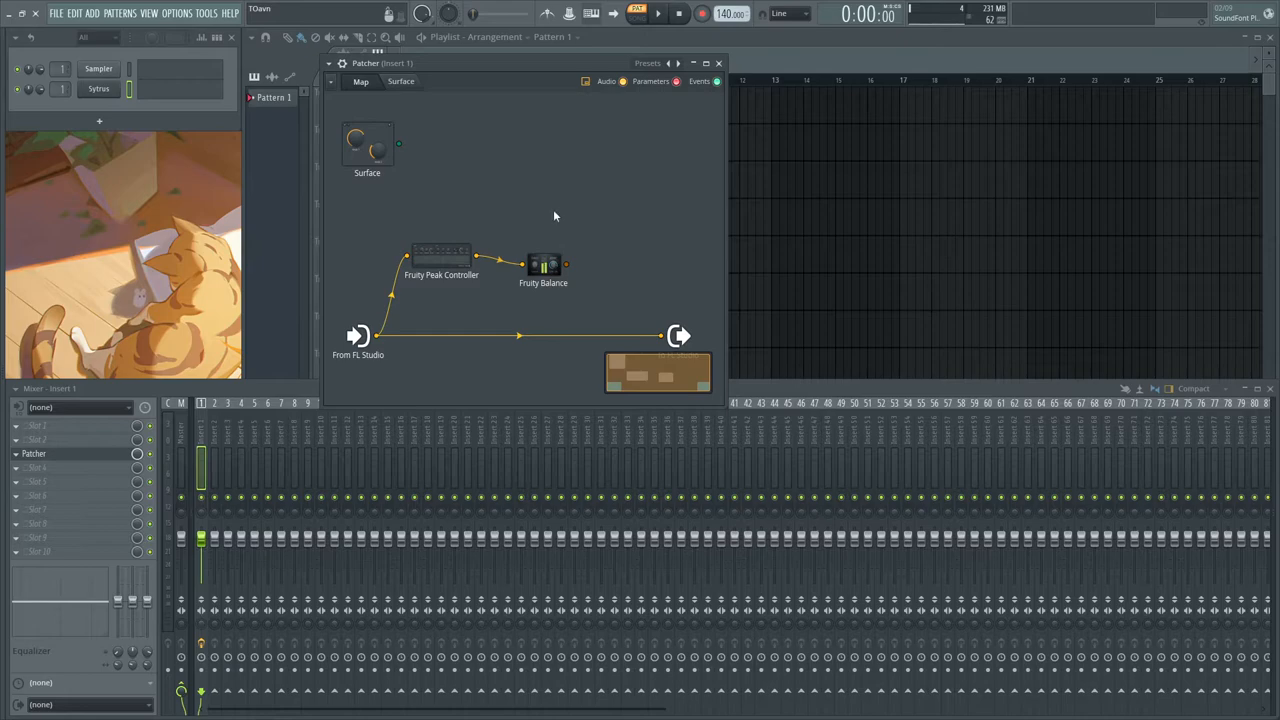
{"action": "left_click", "coordinate": [544, 264]}
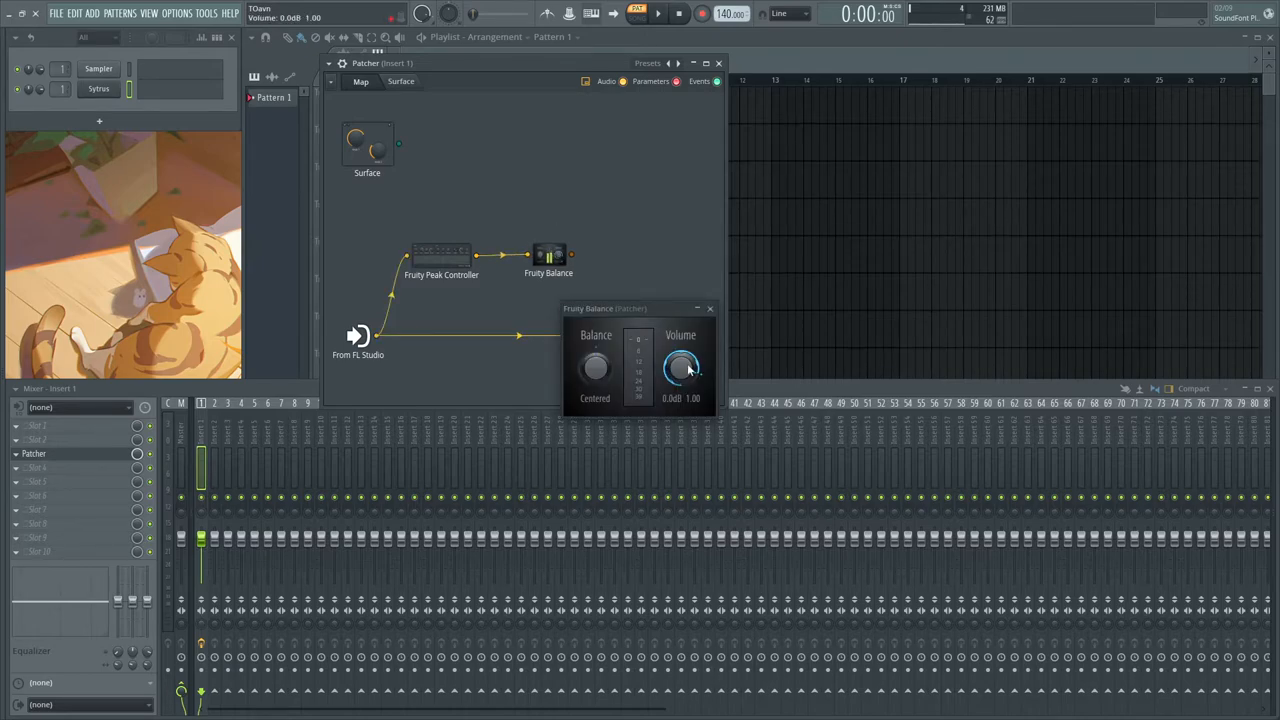
{"action": "left_click", "coordinate": [440, 256]}
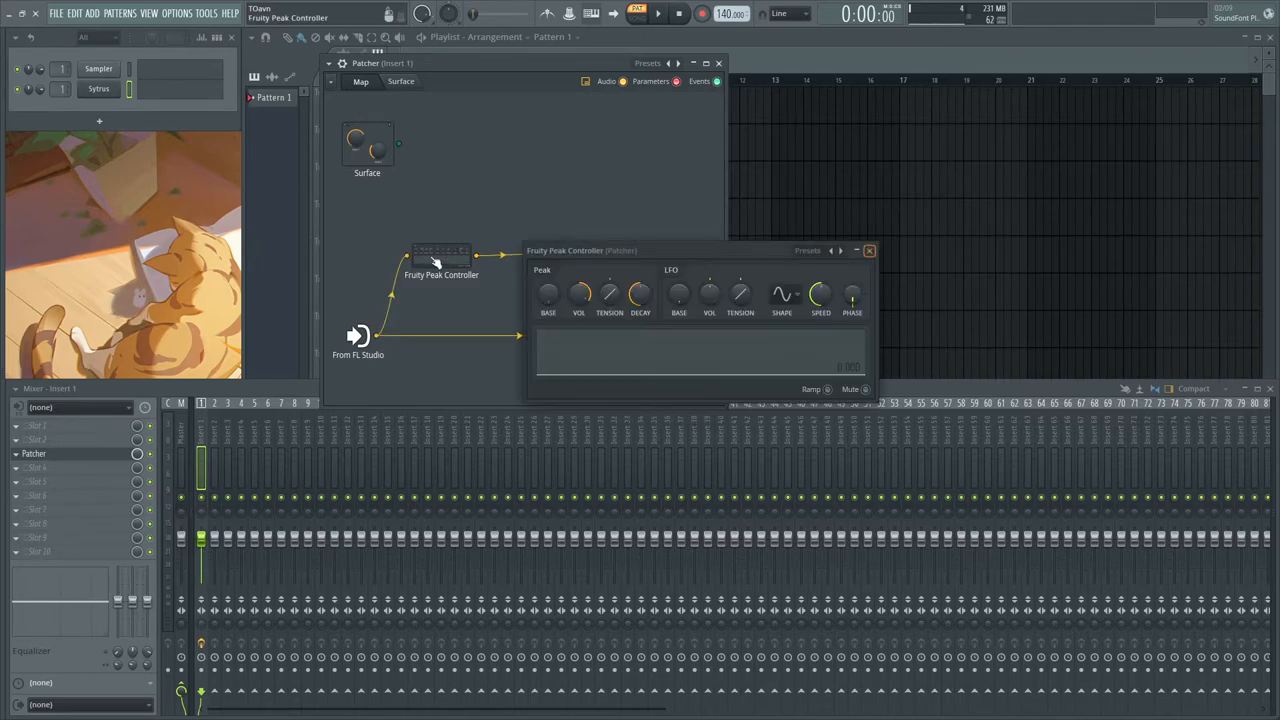
Link Peak Controller's output to Fruity Balance's Volume and adjust the volume level
{"action": "right_click", "coordinate": [440, 274]}
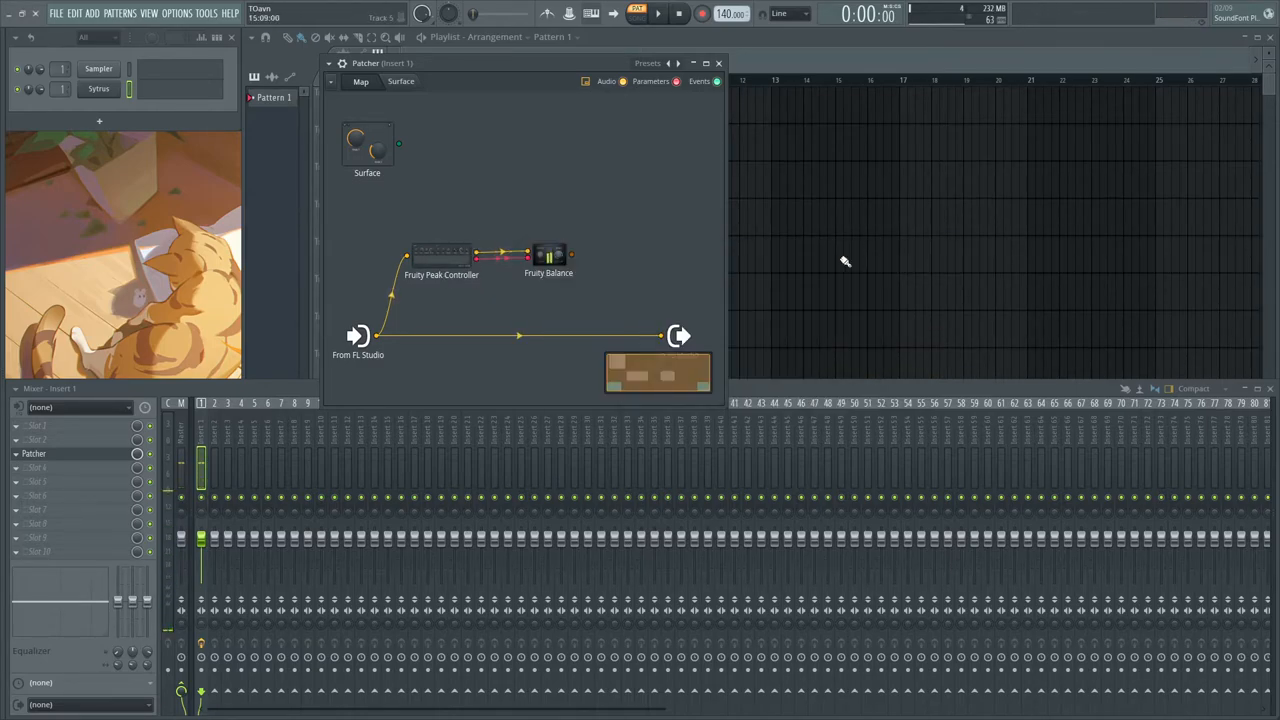
{"action": "double_click", "coordinate": [548, 256]}
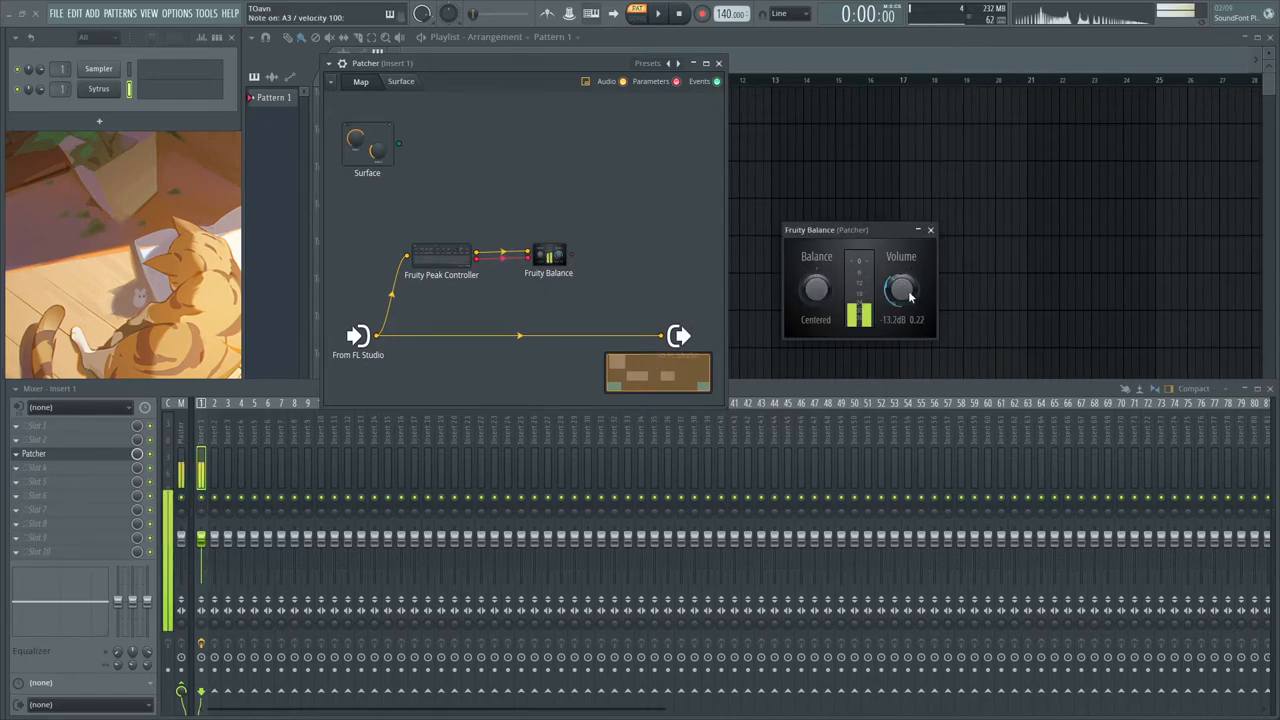
{"action": "left_click_drag", "start_coordinate": [900, 290], "coordinate": [900, 330]}
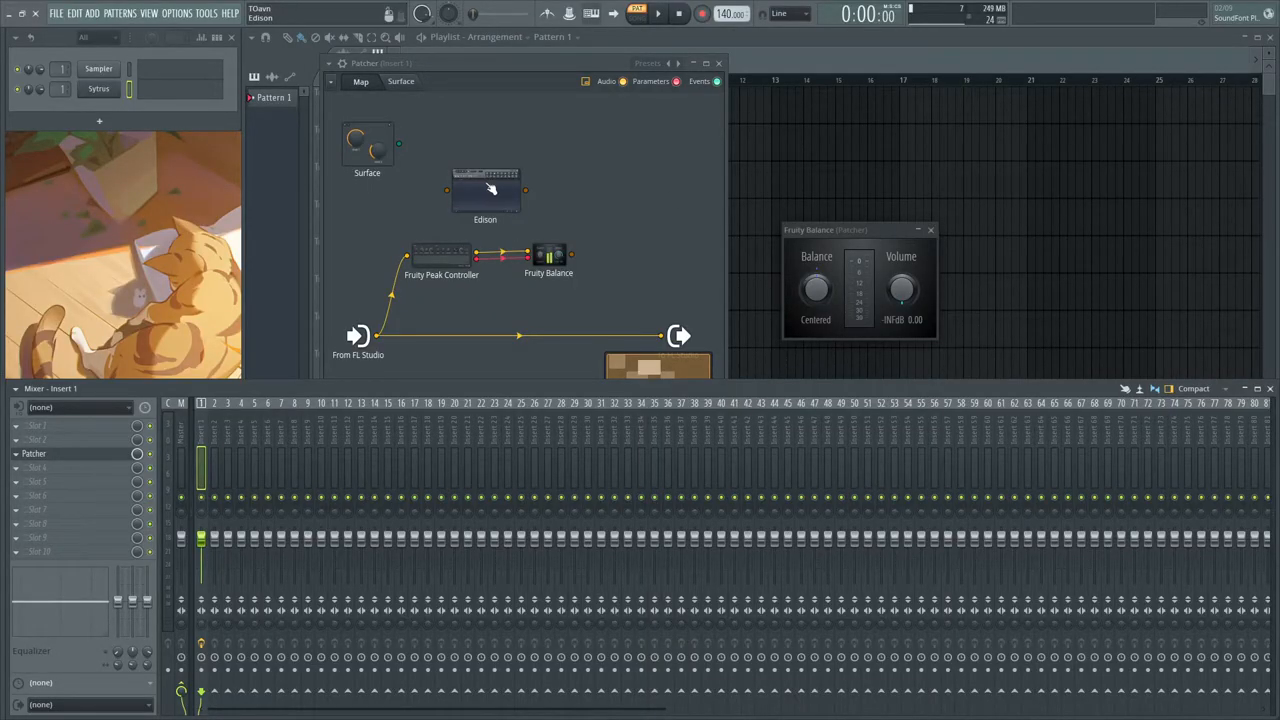
Reposition the Edison node and open its audio editor
{"action": "left_click_drag", "start_coordinate": [484, 190], "coordinate": [456, 192]}
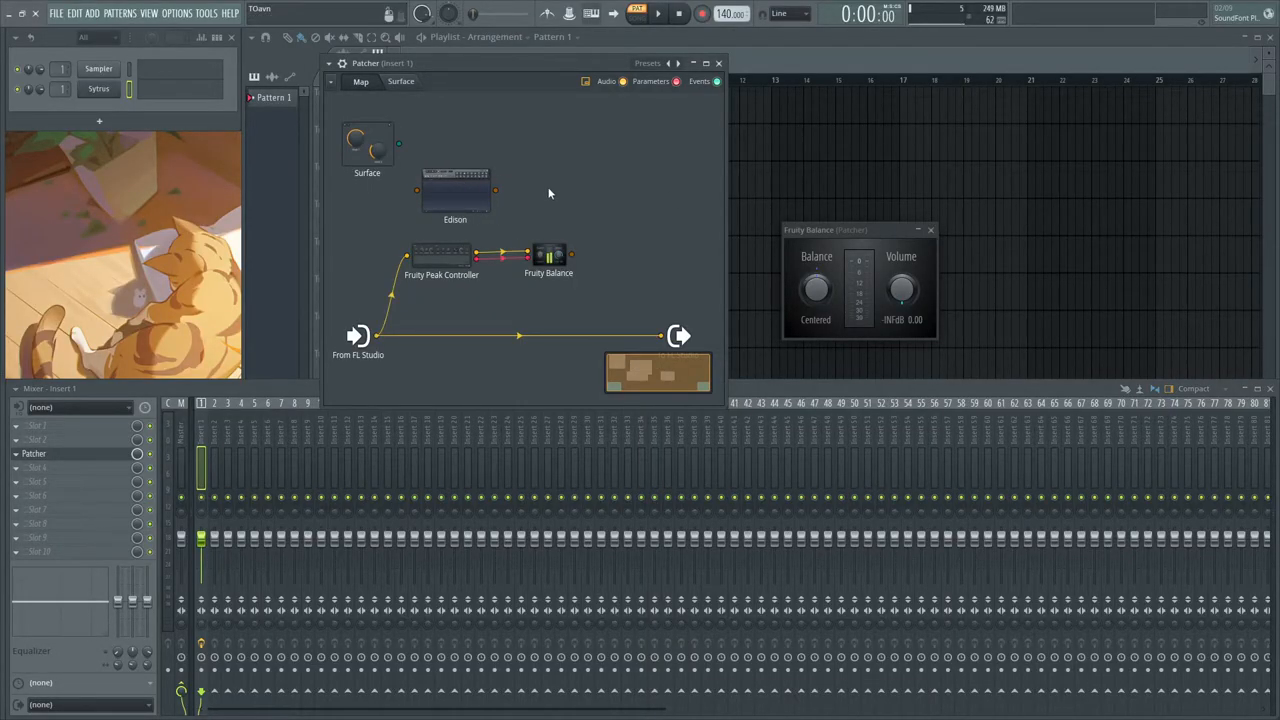
{"action": "double_click", "coordinate": [456, 190]}
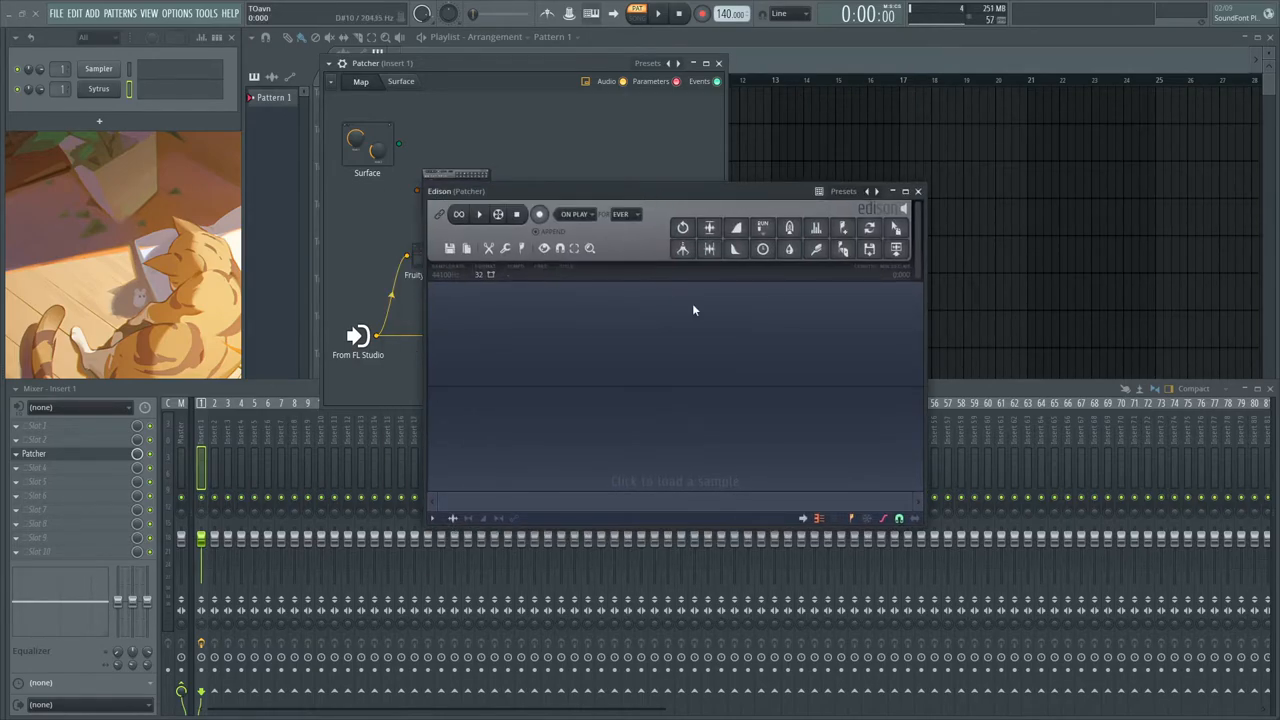
{"action": "mouse_move", "coordinate": [710, 336]}
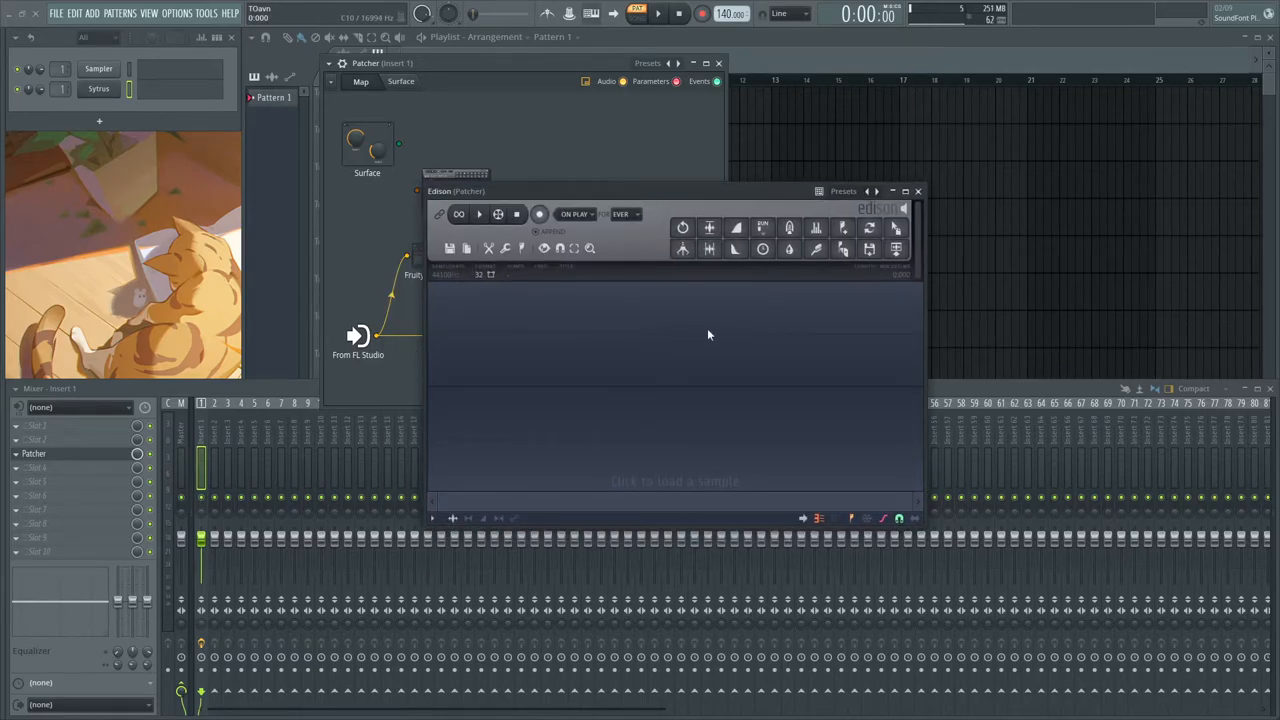
{"action": "mouse_move", "coordinate": [664, 318]}
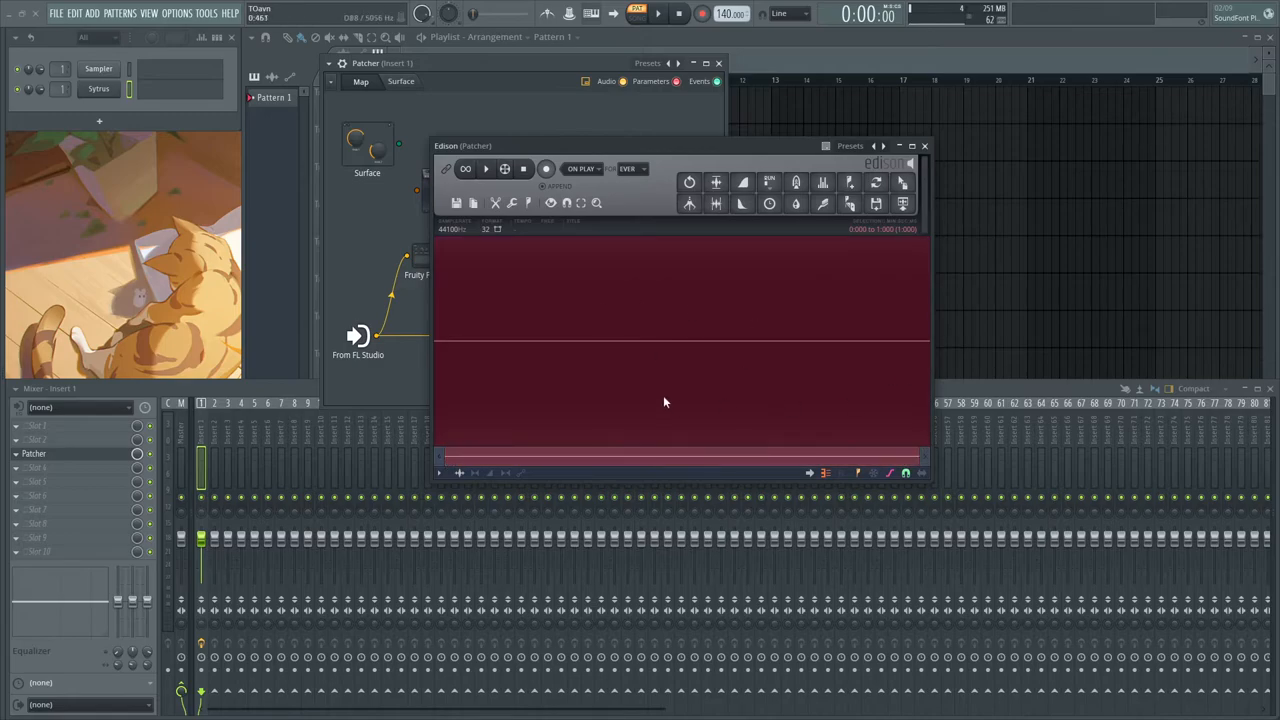
{"action": "mouse_move", "coordinate": [694, 280]}
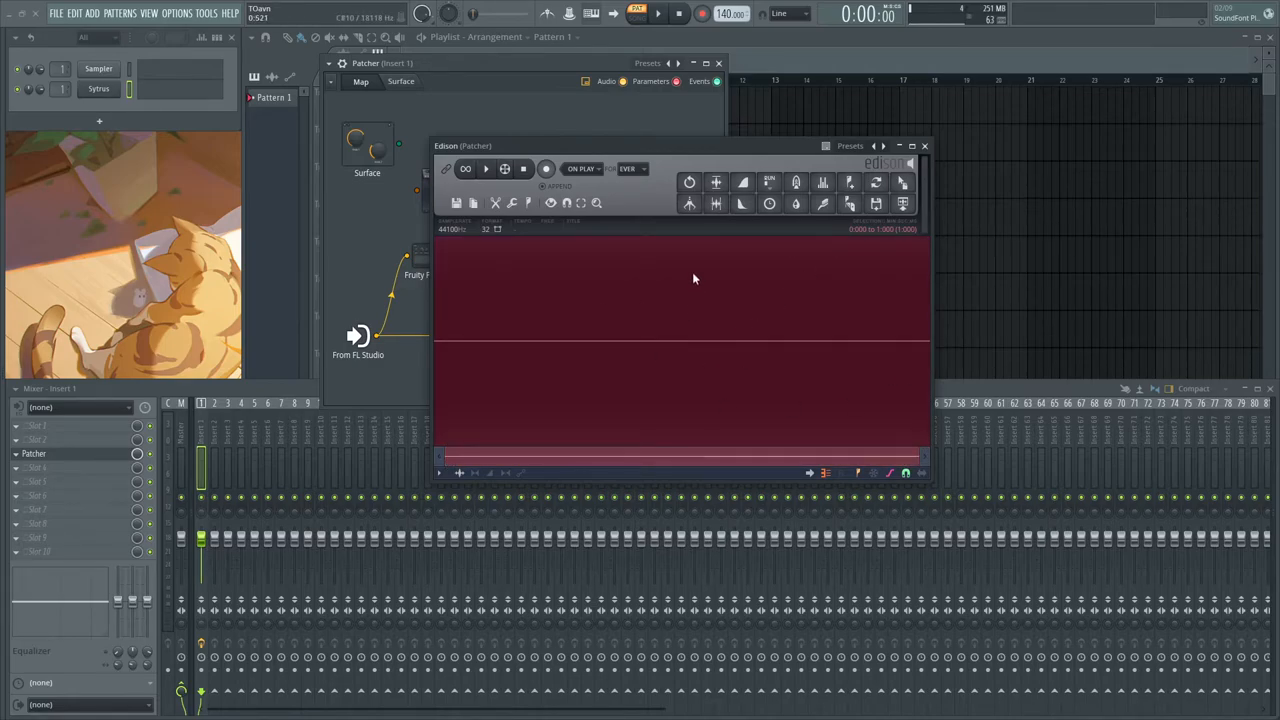
Generate white noise into Edison's empty sample via its Tools commands
{"action": "right_click", "coordinate": [692, 278]}
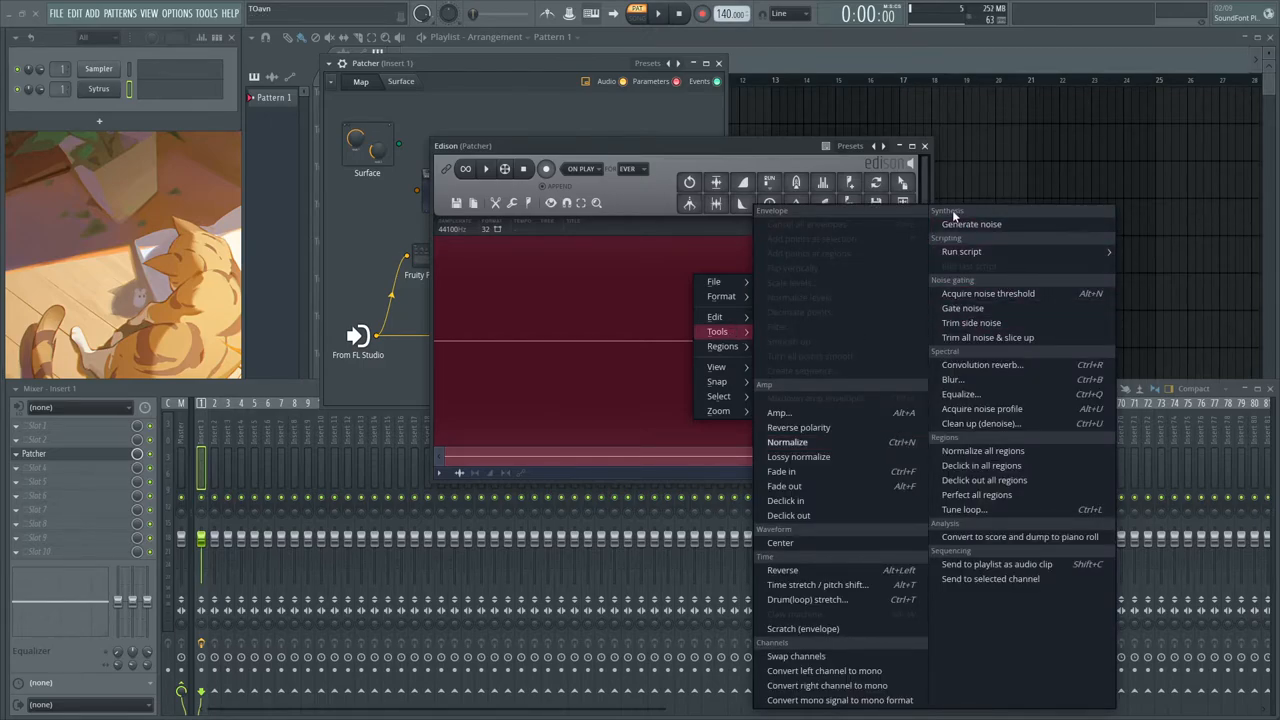
{"action": "mouse_move", "coordinate": [972, 224]}
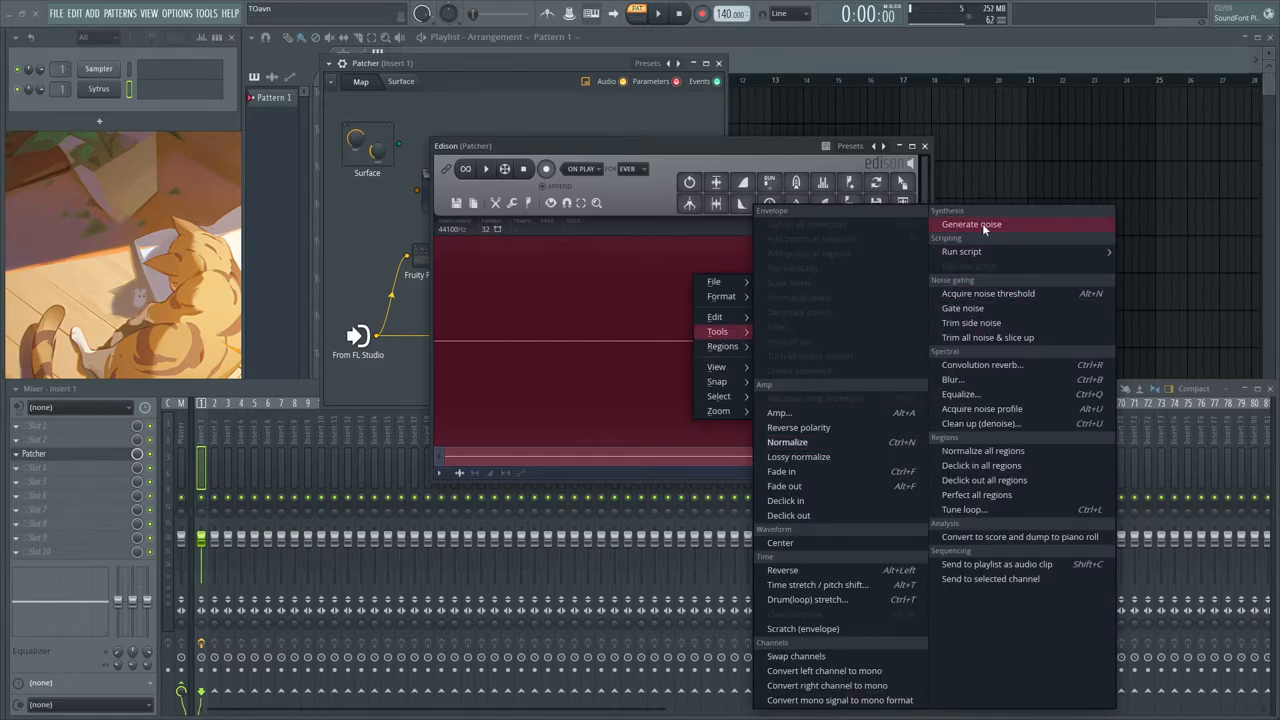
{"action": "left_click", "coordinate": [972, 224]}
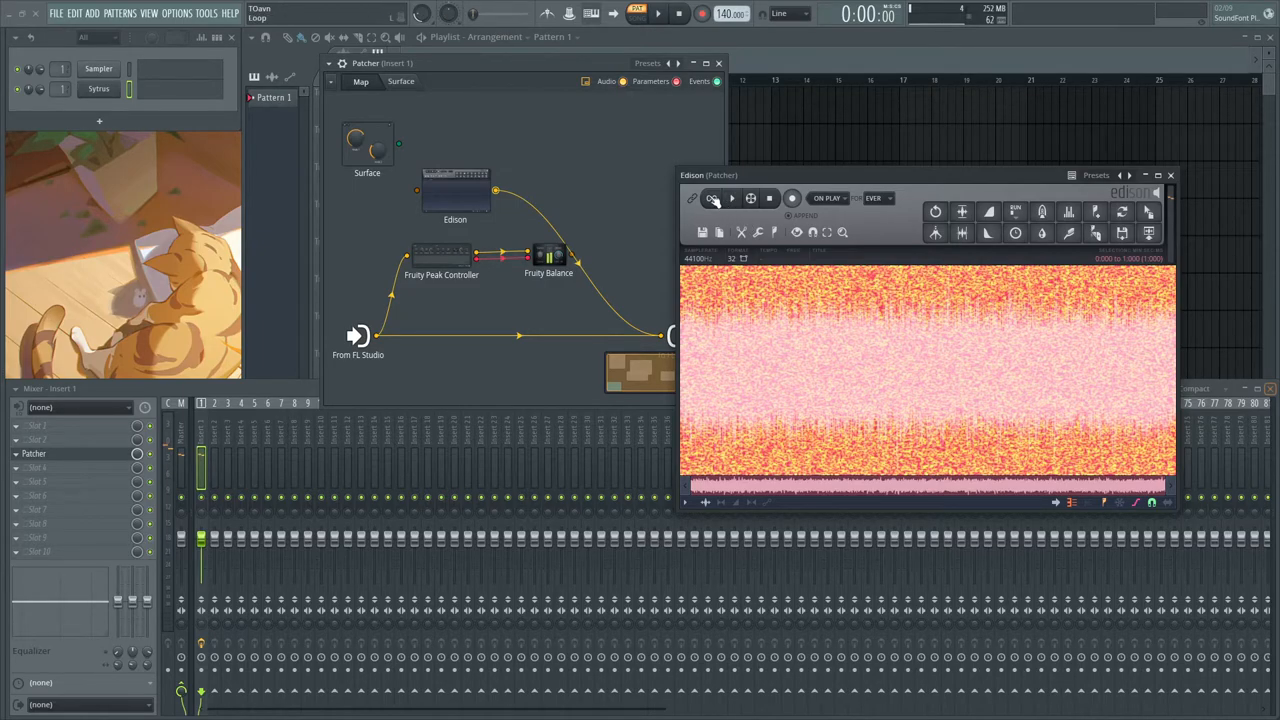
{"action": "left_click", "coordinate": [712, 198]}
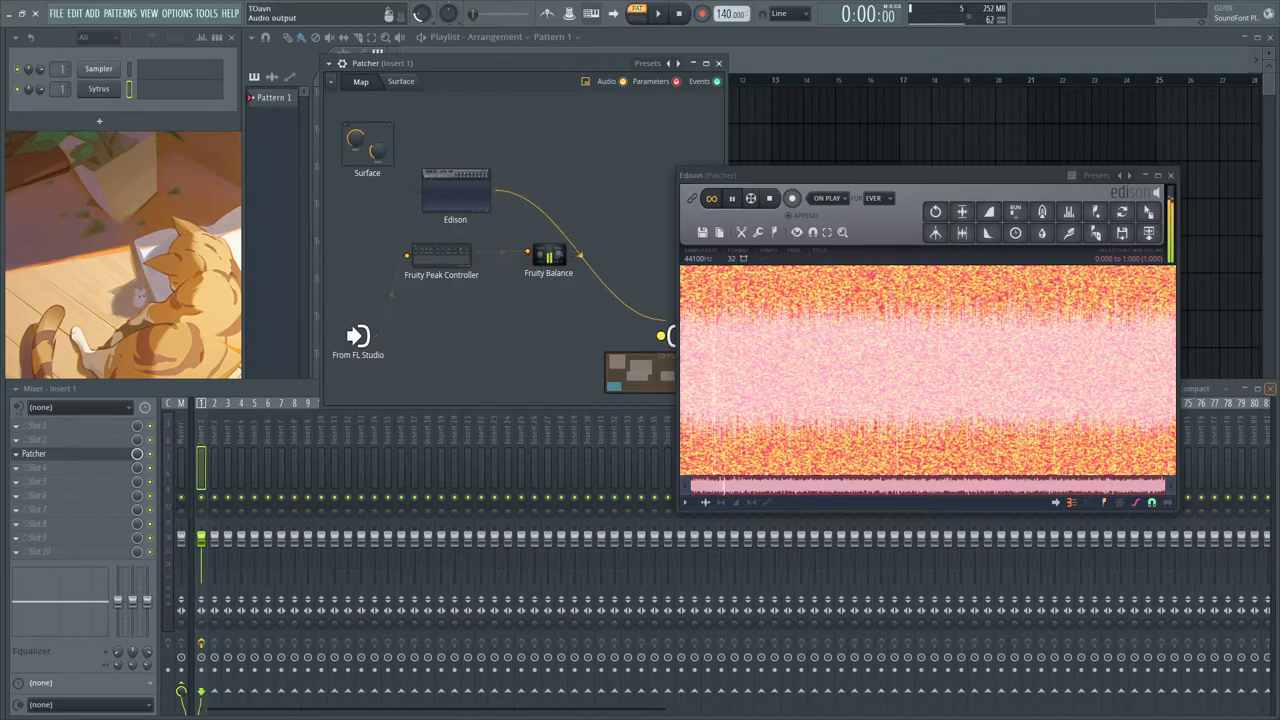
Close the Edison editor, leaving its noise routed through Fruity Balance
{"action": "left_click", "coordinate": [1170, 174]}
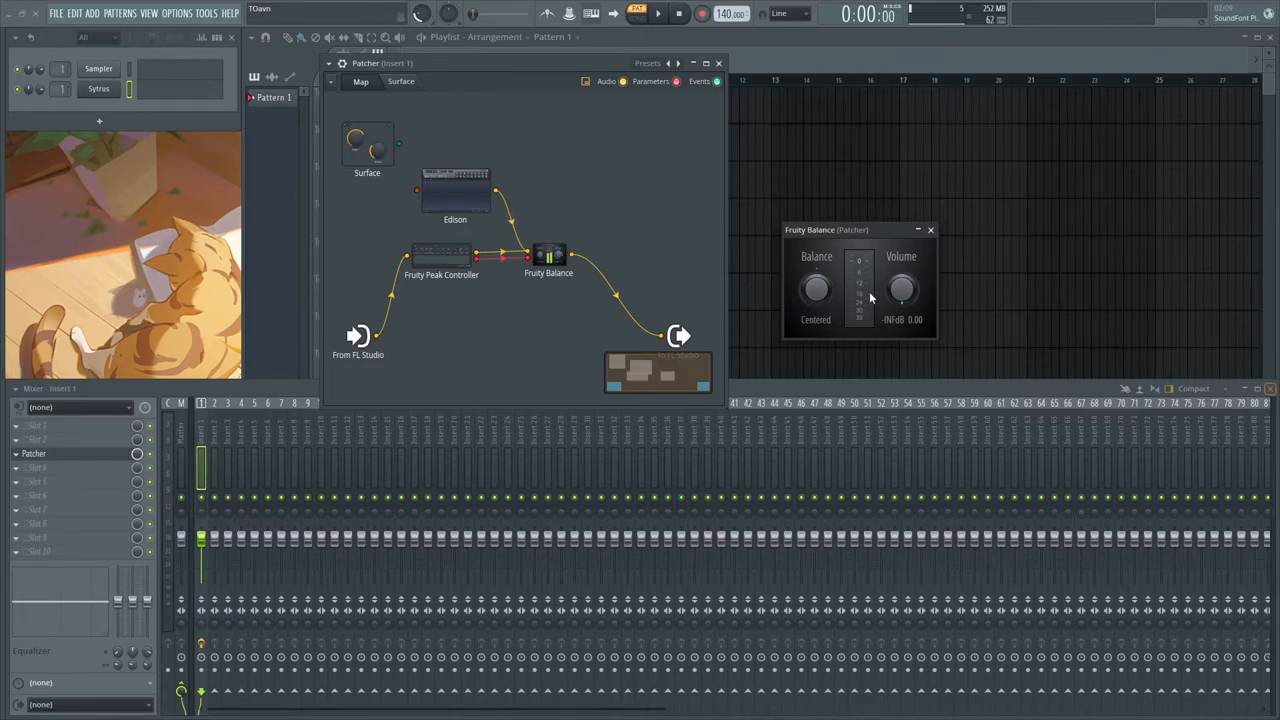
{"action": "mouse_move", "coordinate": [924, 292]}
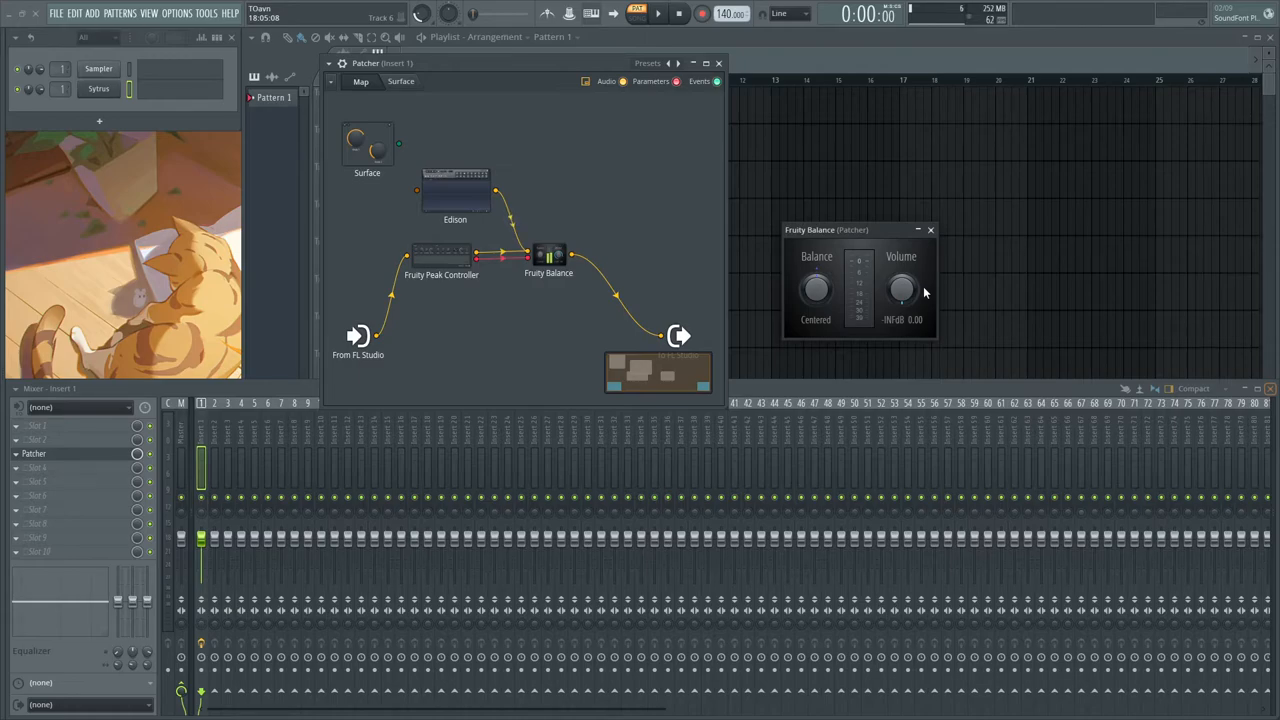
{"action": "mouse_move", "coordinate": [92, 108]}
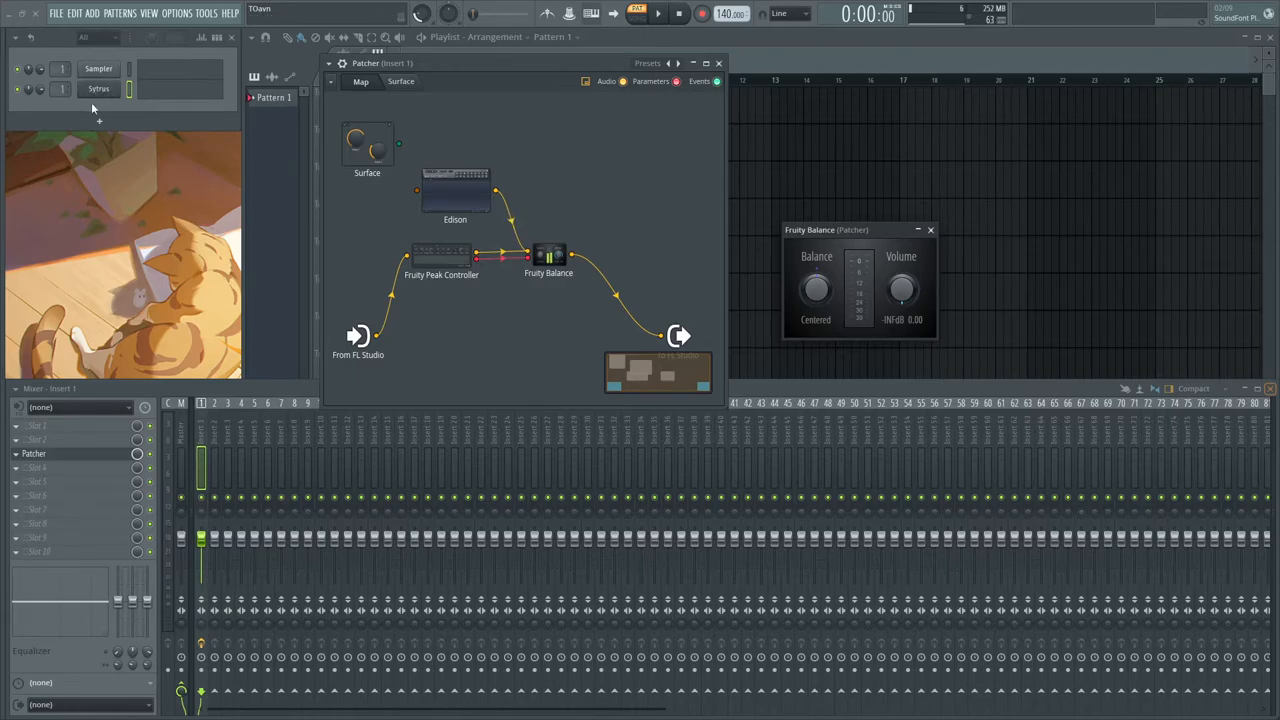
{"action": "mouse_move", "coordinate": [678, 282]}
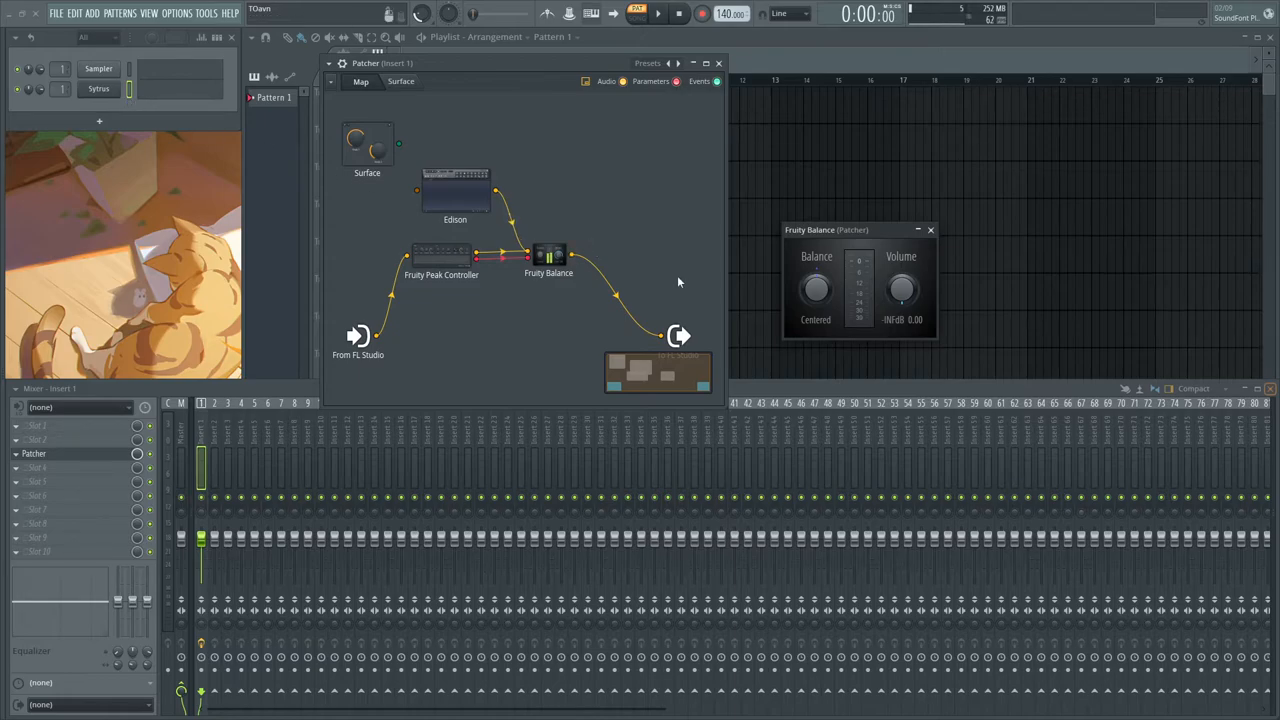
{"action": "mouse_move", "coordinate": [672, 280]}
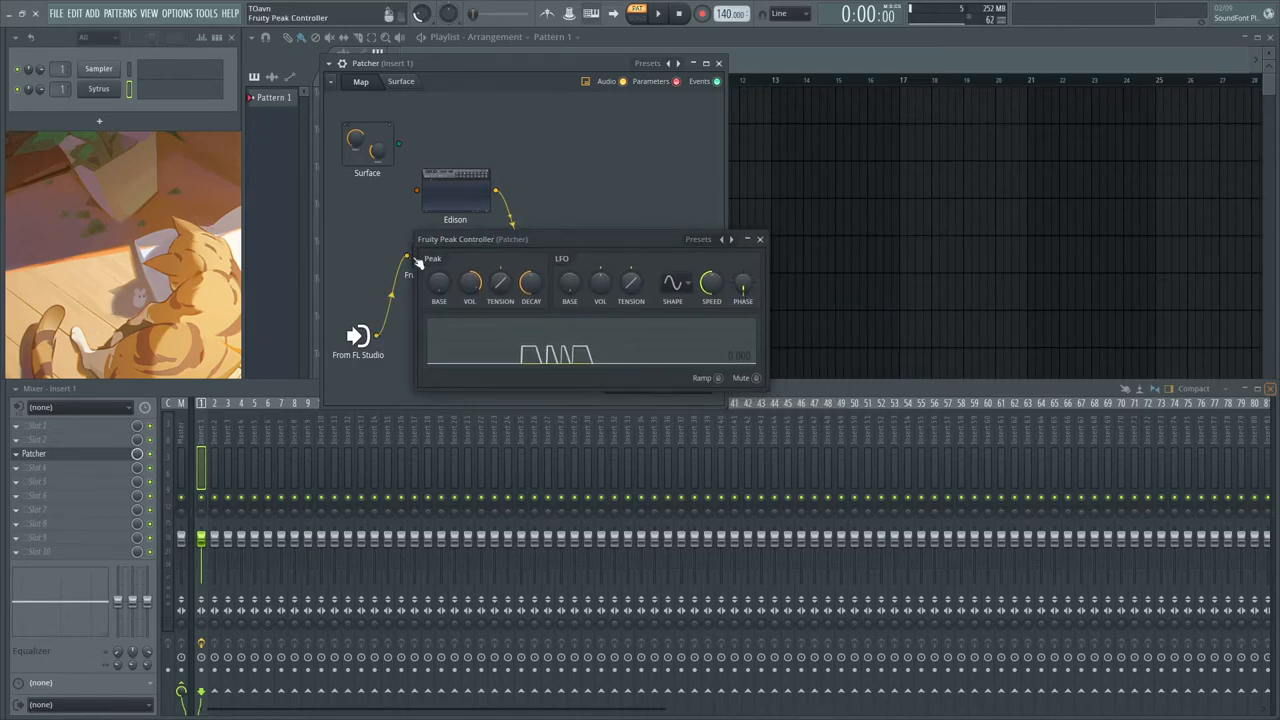
Mute the Fruity Peak Controller's own audio output so it only modulates
{"action": "left_click", "coordinate": [740, 378]}
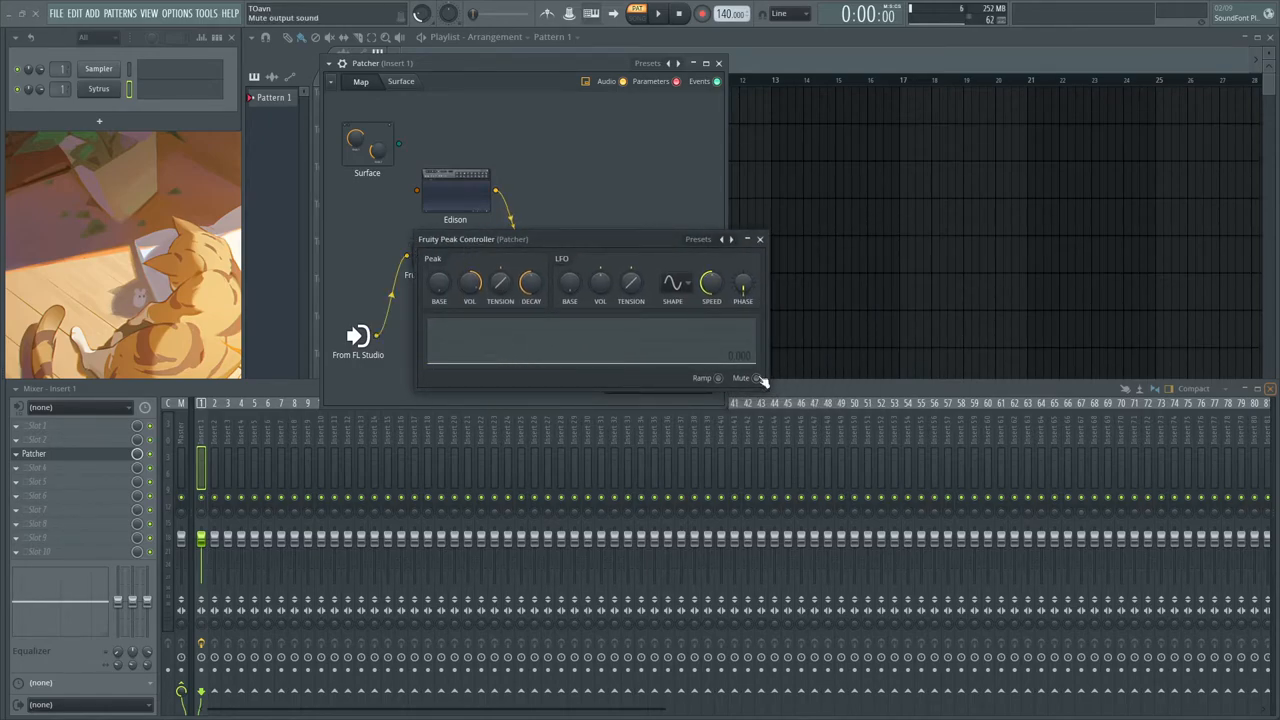
{"action": "left_click", "coordinate": [760, 240]}
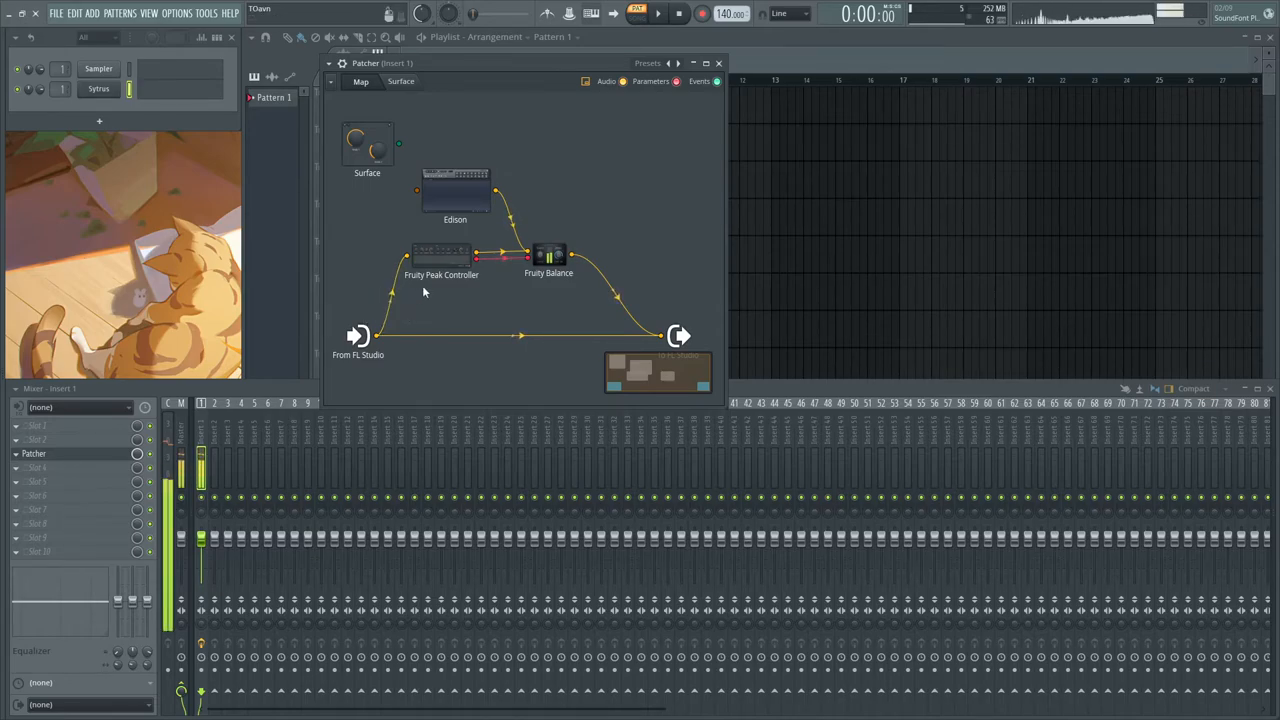
Set Peak Controller Decay to about 52%, Tension to 0% and Amount to 100%
{"action": "double_click", "coordinate": [440, 256]}
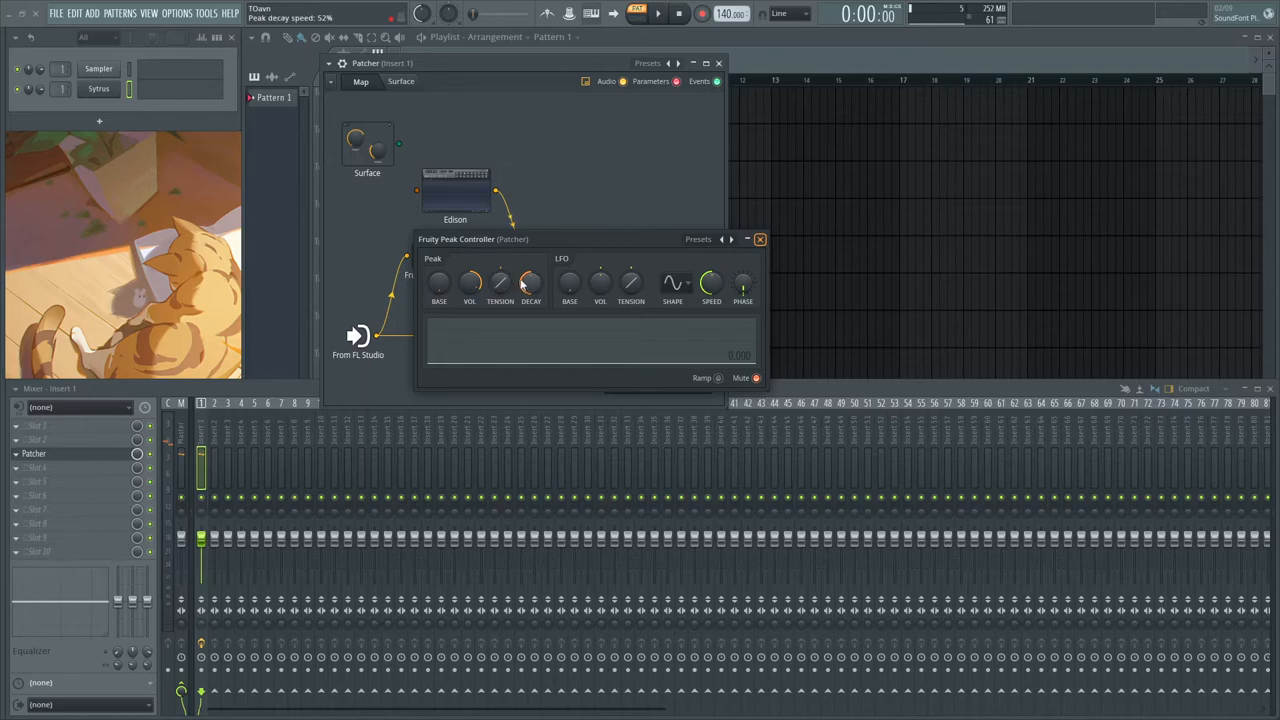
{"action": "left_click_drag", "start_coordinate": [530, 284], "coordinate": [530, 278]}
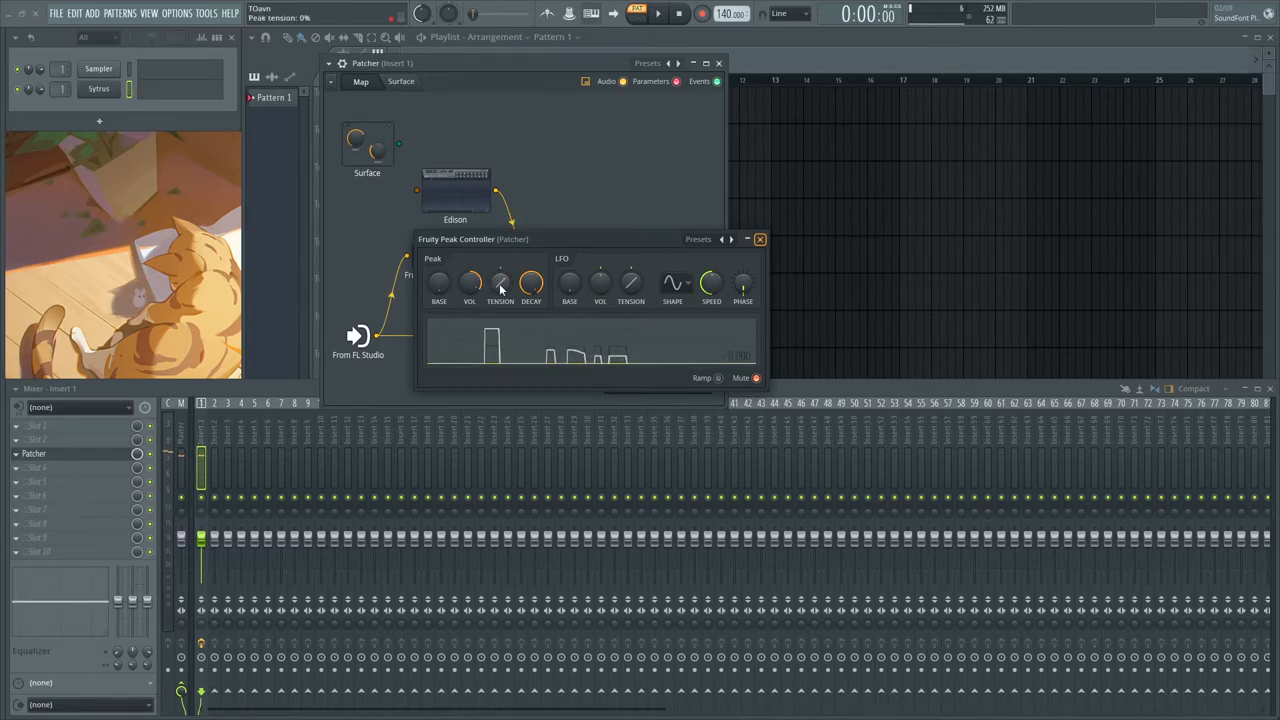
{"action": "left_click_drag", "start_coordinate": [500, 282], "coordinate": [500, 270]}
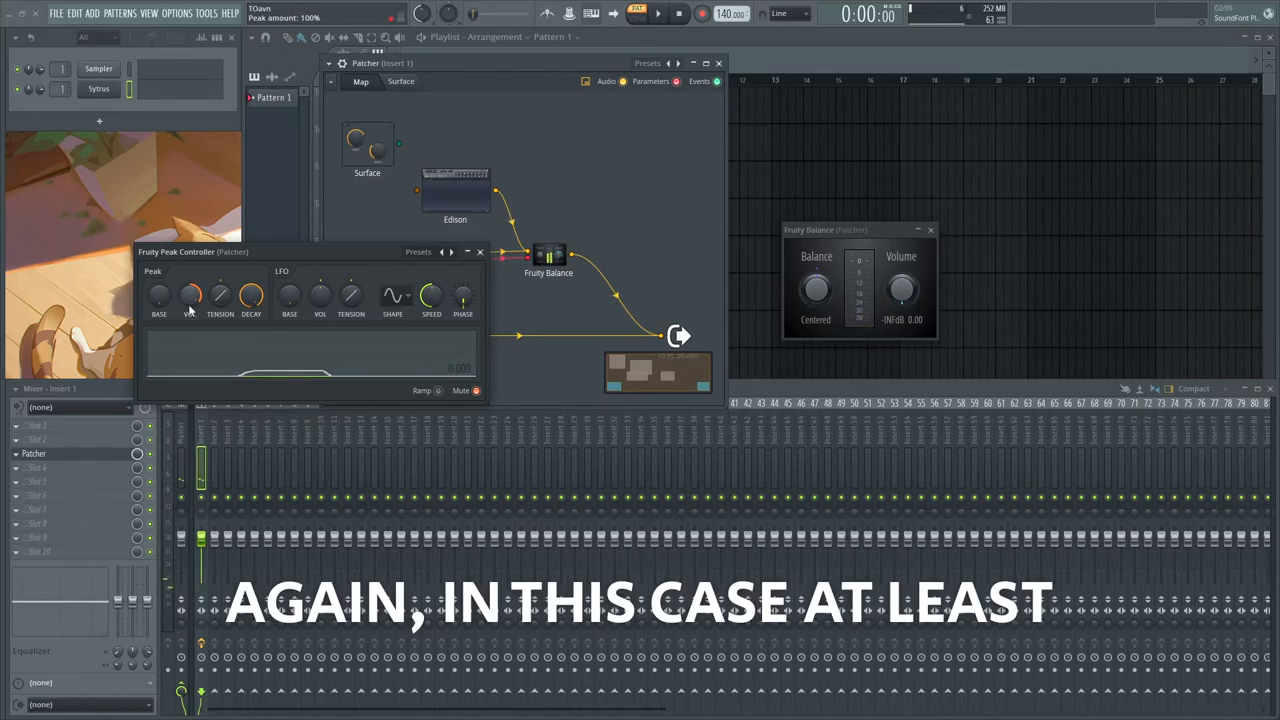
{"action": "left_click", "coordinate": [480, 252]}
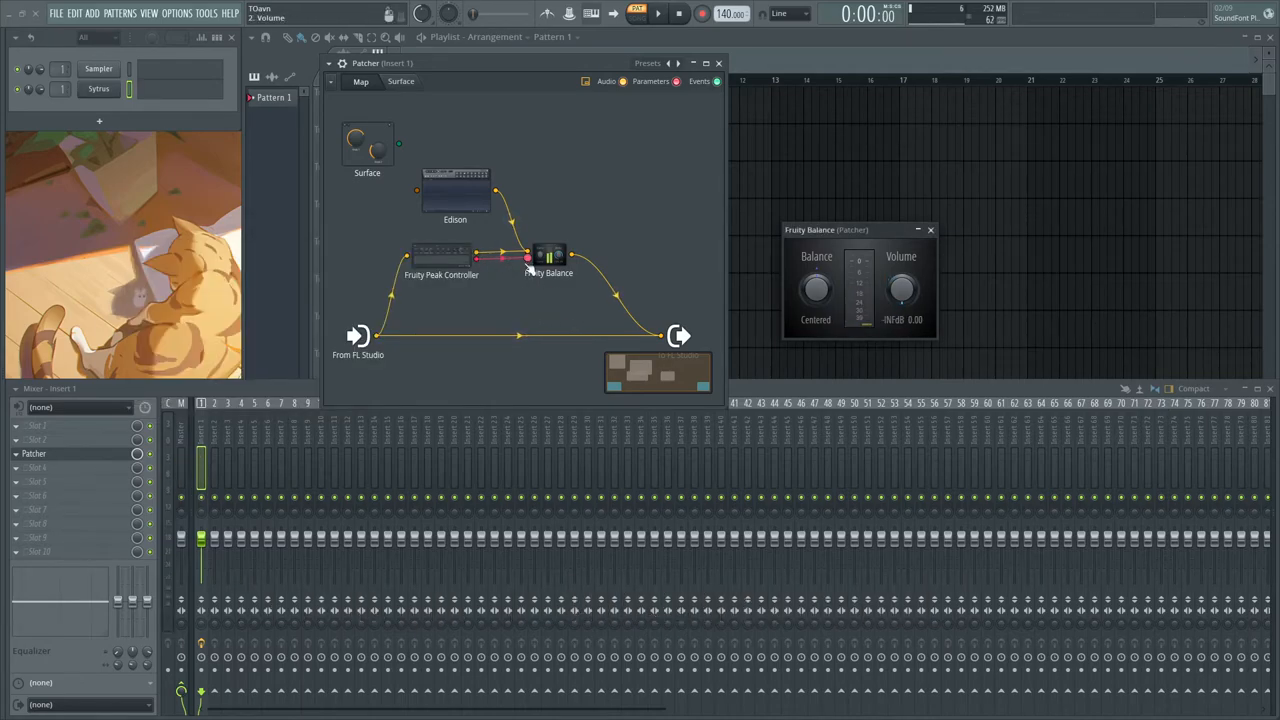
Wire Fruity Balance into Parametric EQ 2 and drag Fruity WaveShaper into the patch
{"action": "left_click_drag", "start_coordinate": [550, 258], "coordinate": [548, 244]}
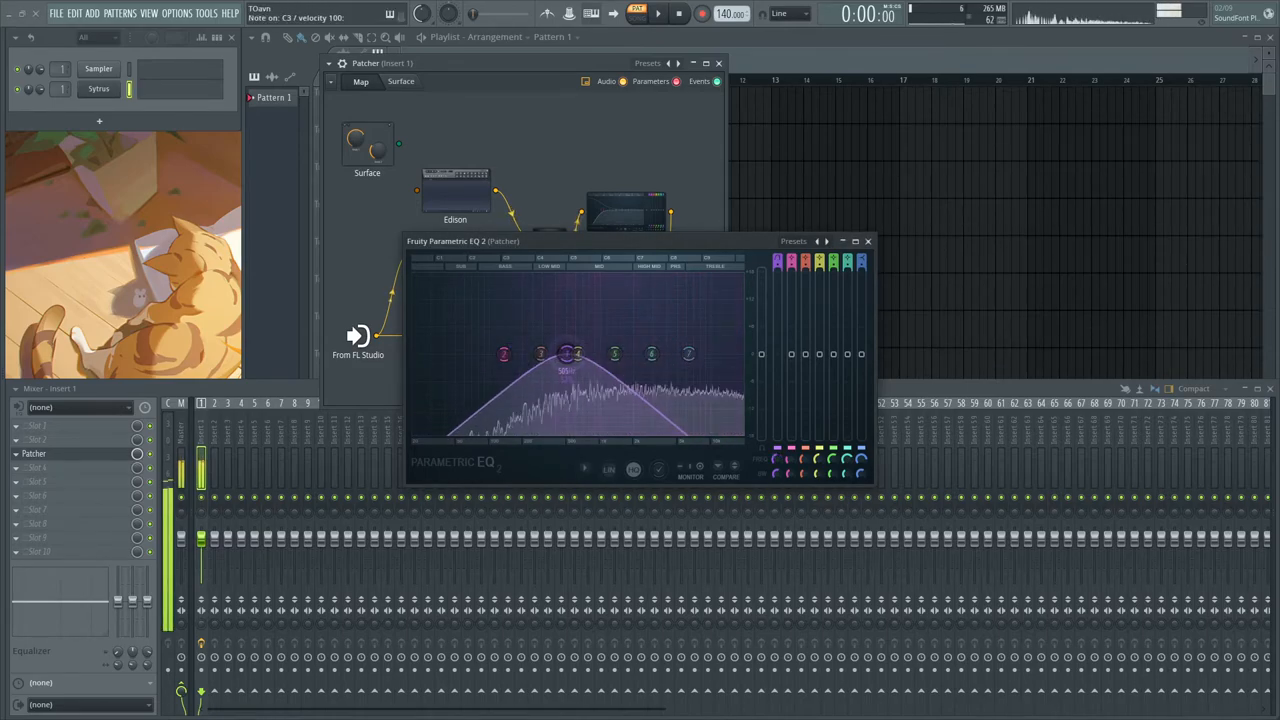
{"action": "left_click", "coordinate": [868, 240]}
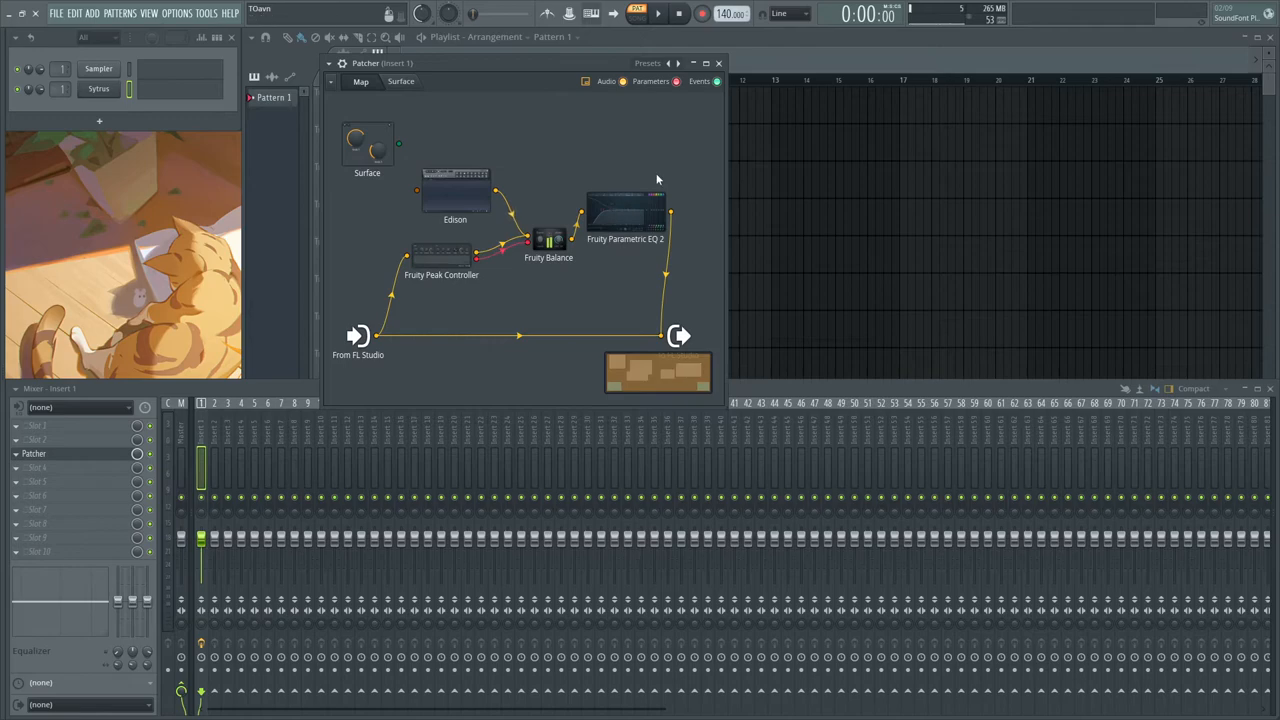
{"action": "mouse_move", "coordinate": [564, 364]}
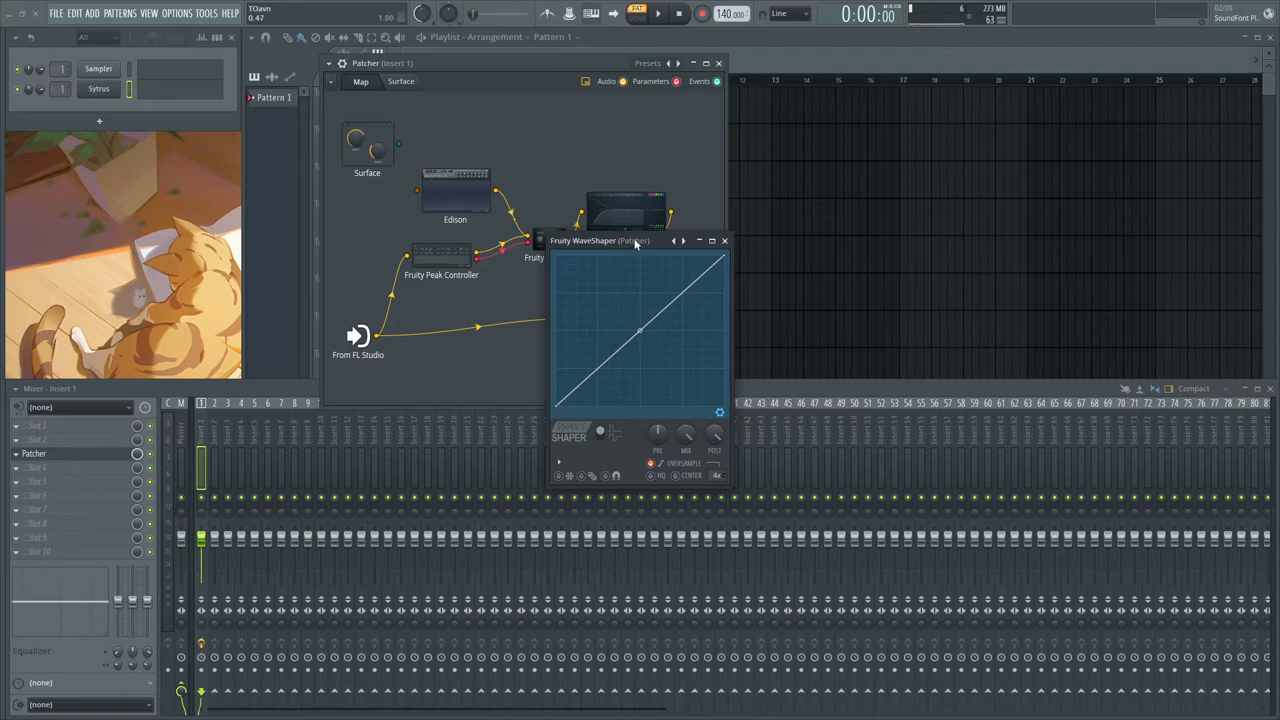
{"action": "left_click_drag", "start_coordinate": [640, 330], "coordinate": [910, 290]}
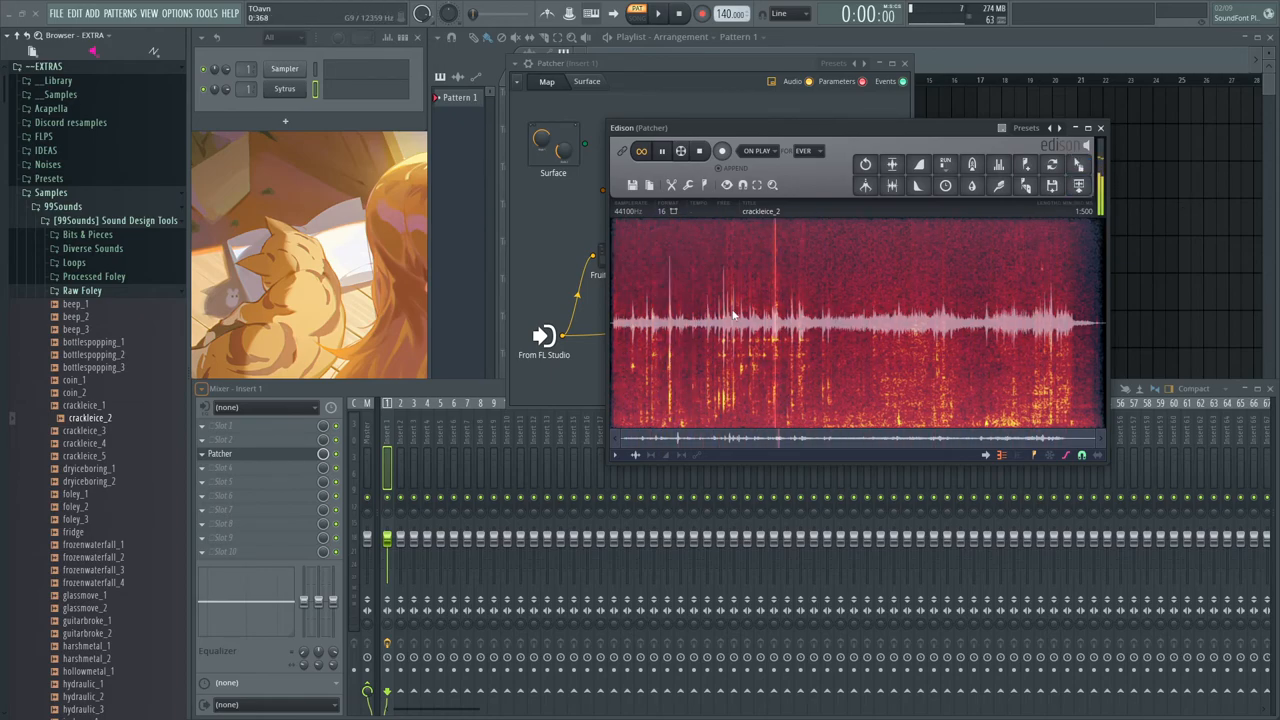
Connect EQ 2 through WaveShaper to the patch output and return to Peak Controller
{"action": "left_click", "coordinate": [864, 164]}
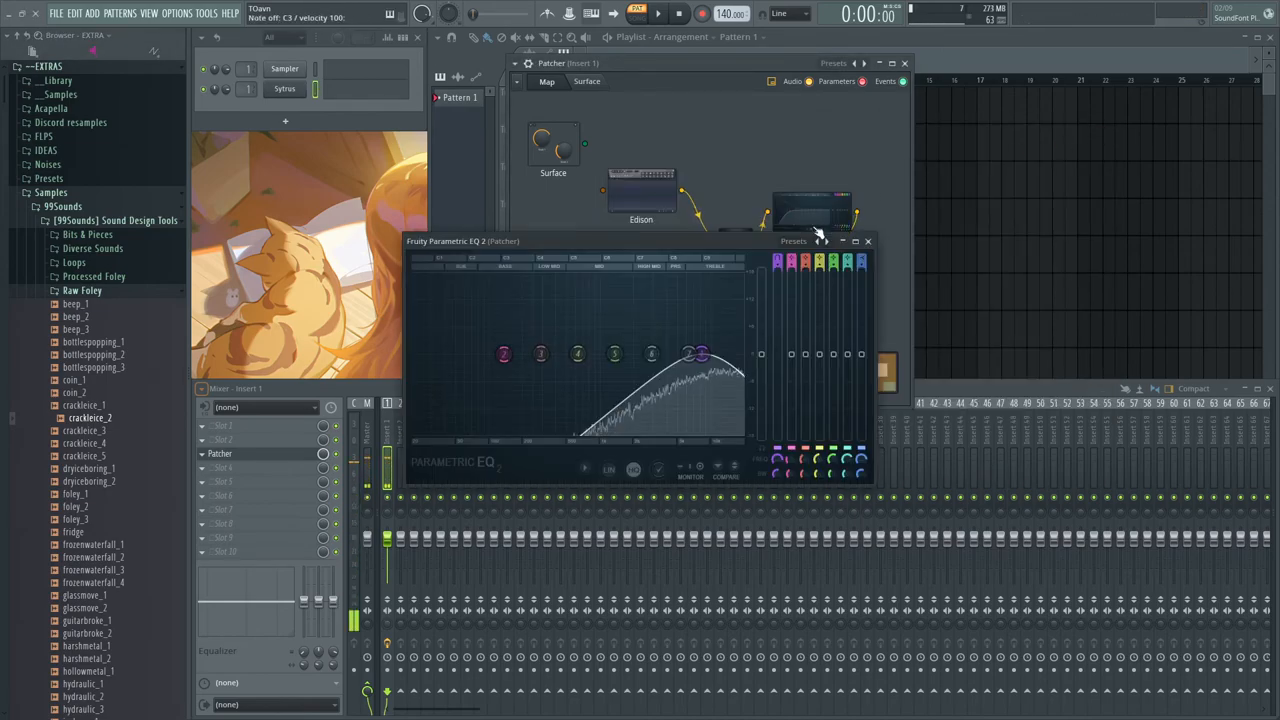
{"action": "left_click", "coordinate": [868, 240]}
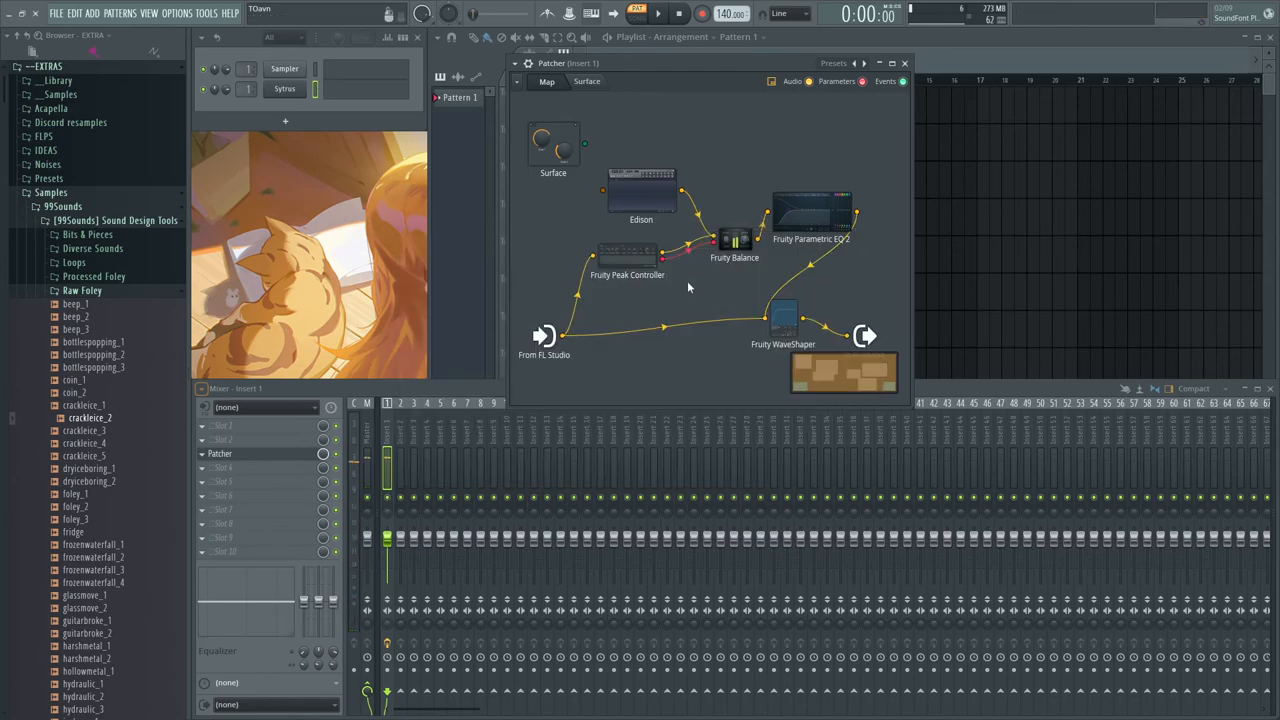
{"action": "left_click", "coordinate": [628, 274]}
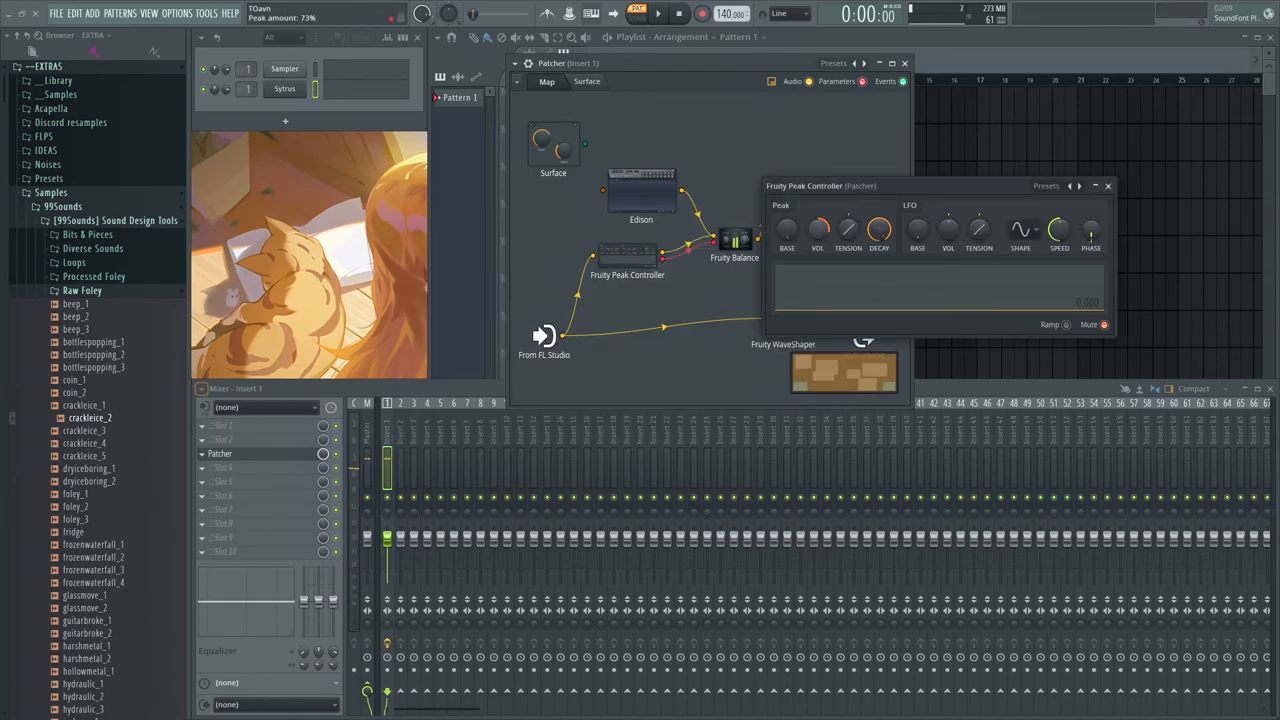